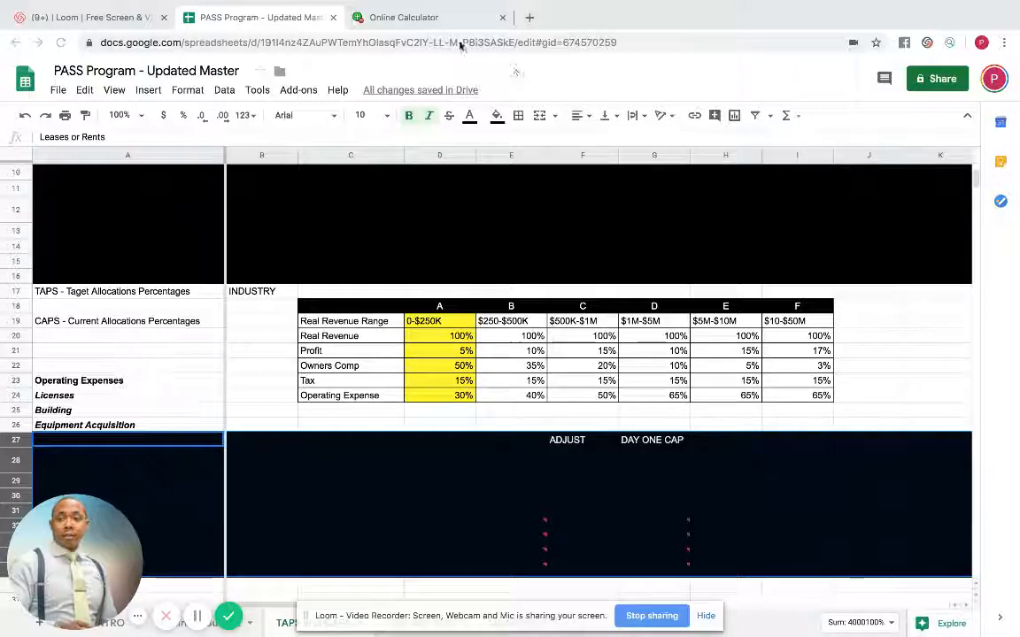
- Switch from the allocation sheet to the Online Calculator browser tab
{"action": "left_click", "coordinate": [404, 17]}
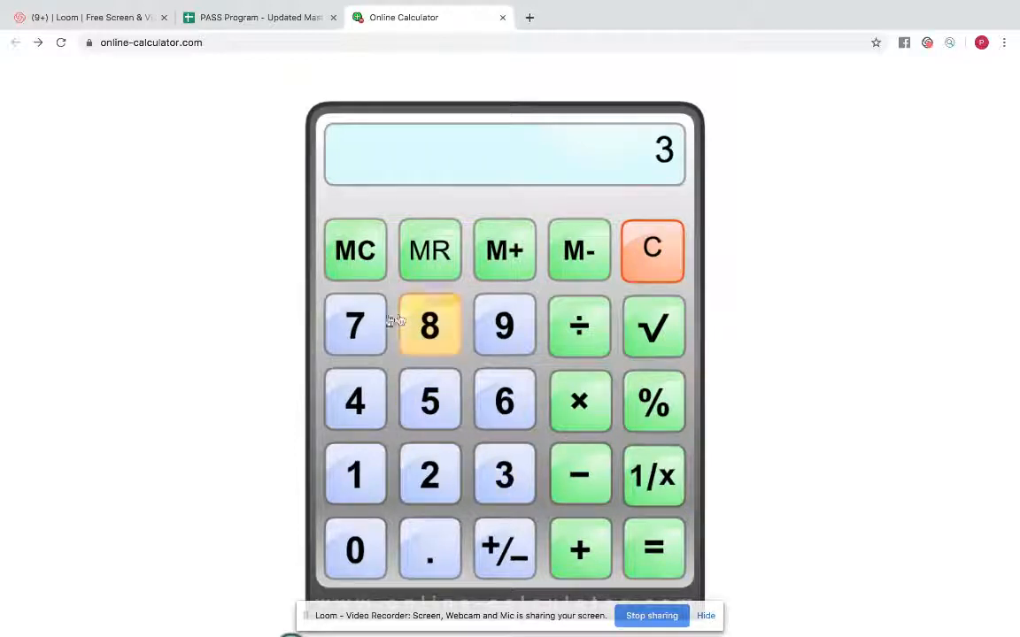
- Clear the 3,700 entry and compute 2,700 × 12 = 32,400
{"action": "left_click", "coordinate": [354, 548]}
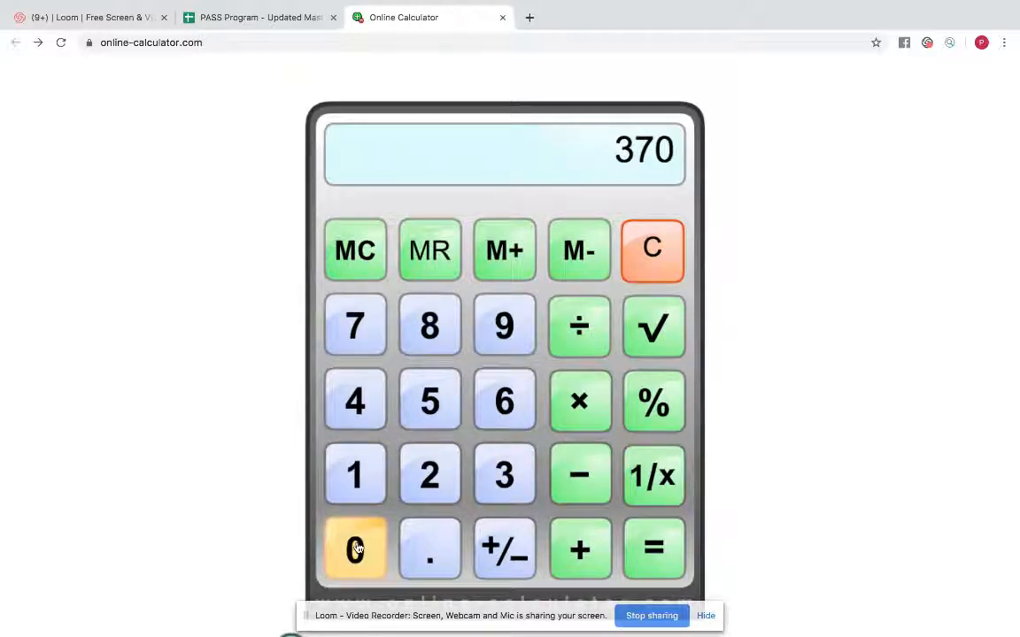
{"action": "left_click", "coordinate": [354, 548]}
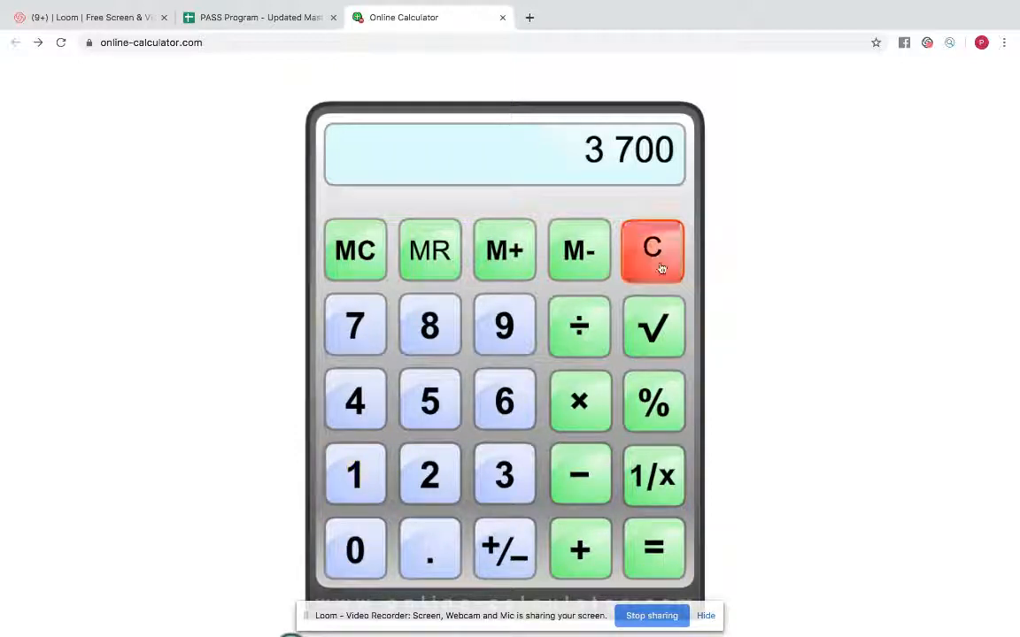
{"action": "left_click", "coordinate": [652, 249]}
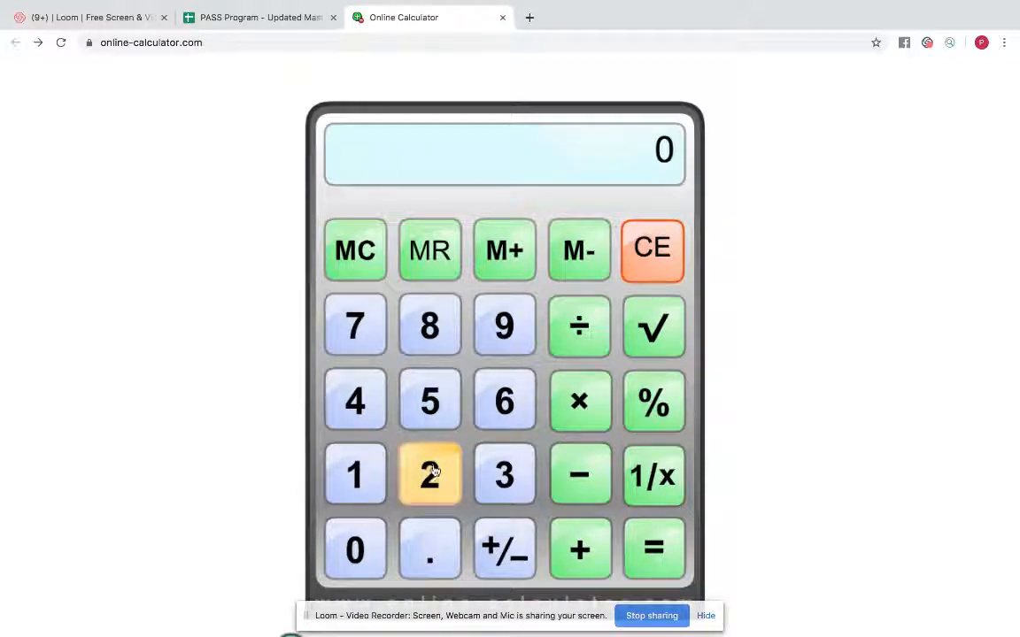
{"action": "left_click", "coordinate": [354, 326]}
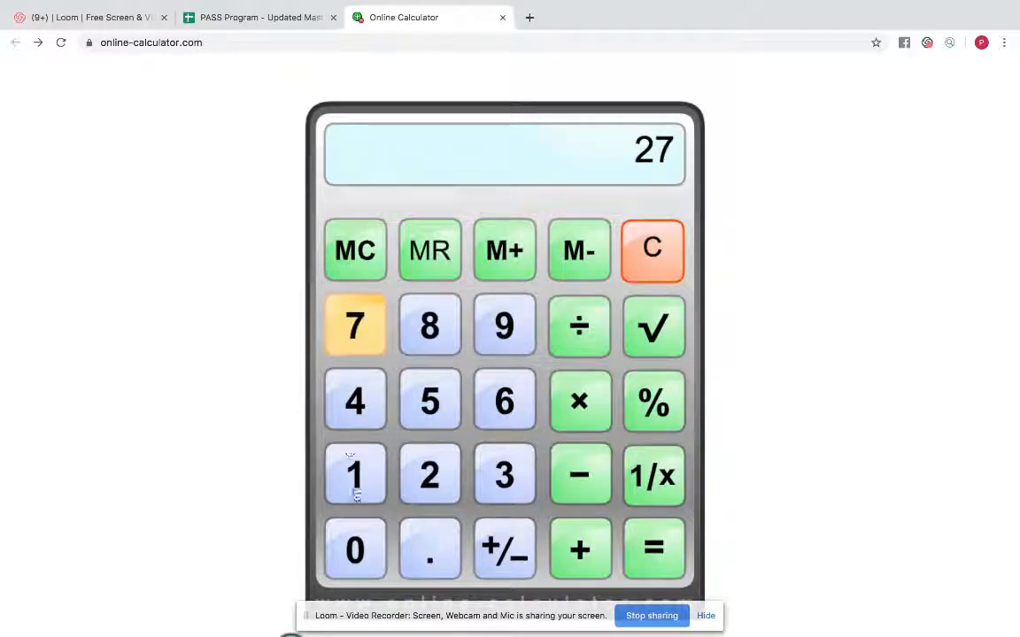
{"action": "left_click", "coordinate": [354, 549]}
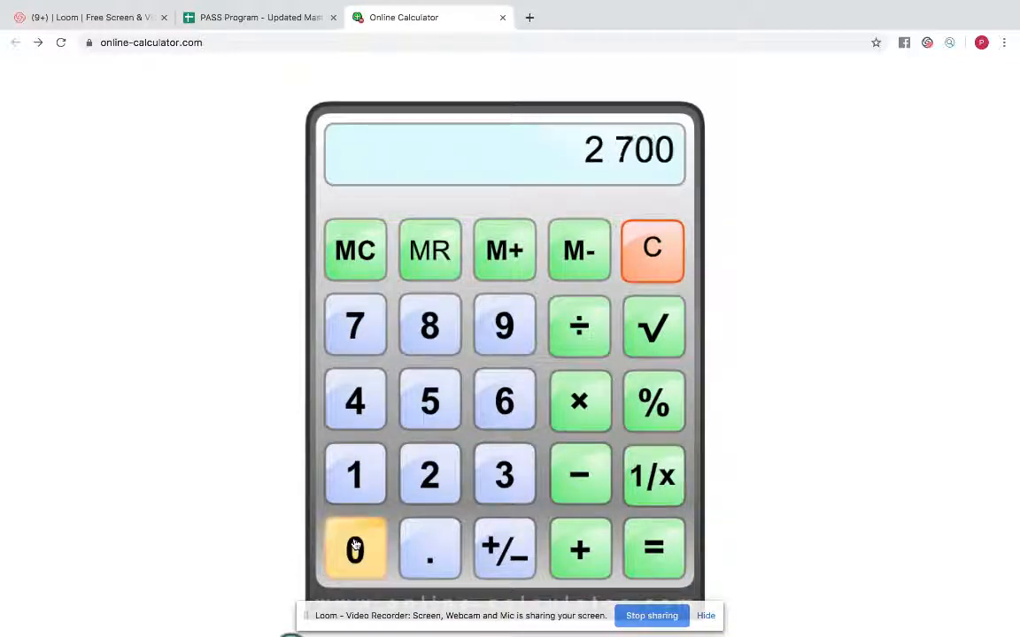
{"action": "mouse_move", "coordinate": [505, 458]}
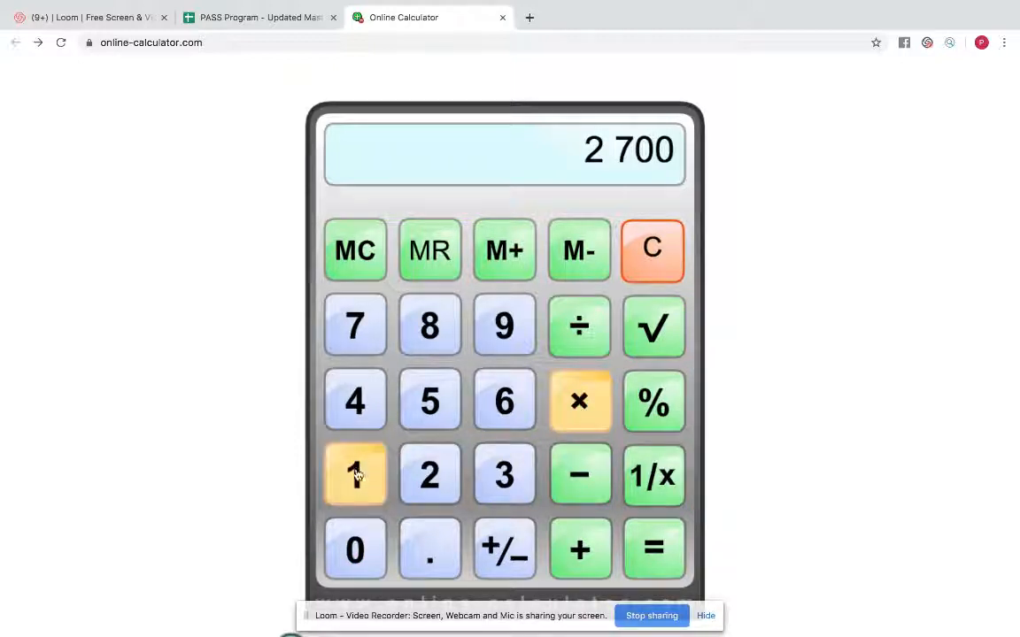
{"action": "left_click", "coordinate": [653, 549]}
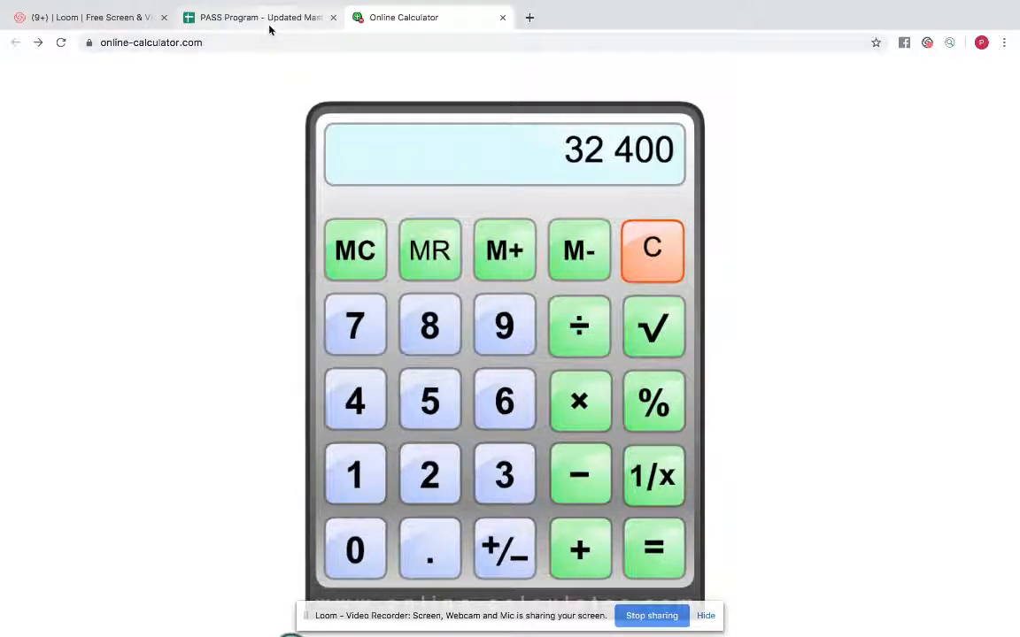
- Read the Owners Comp 50% and Real Revenue 100% cells in column D, then return to the calculator
{"action": "left_click", "coordinate": [258, 18]}
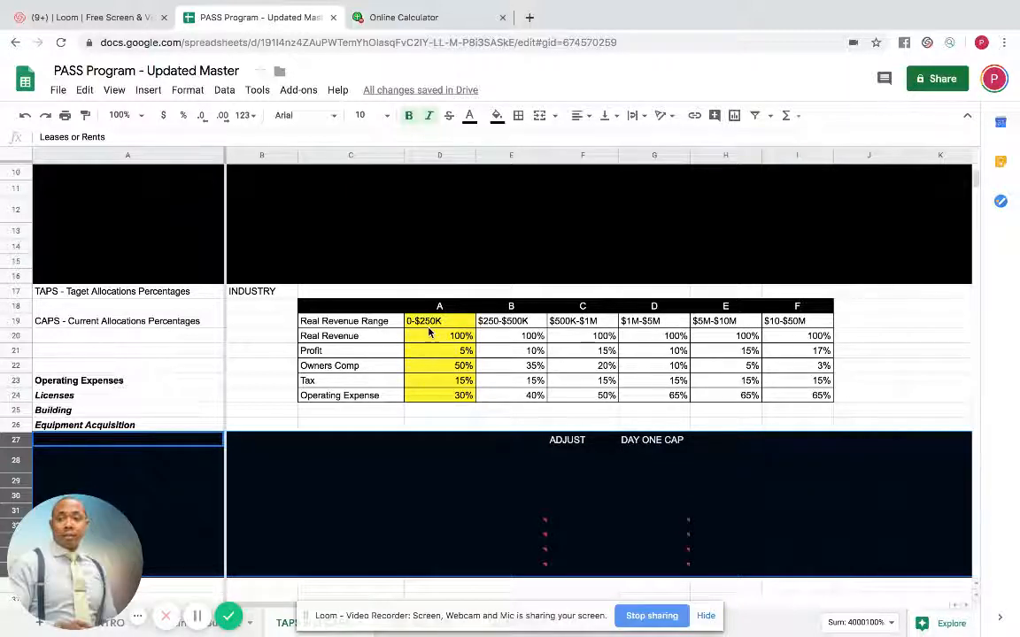
{"action": "mouse_move", "coordinate": [432, 372]}
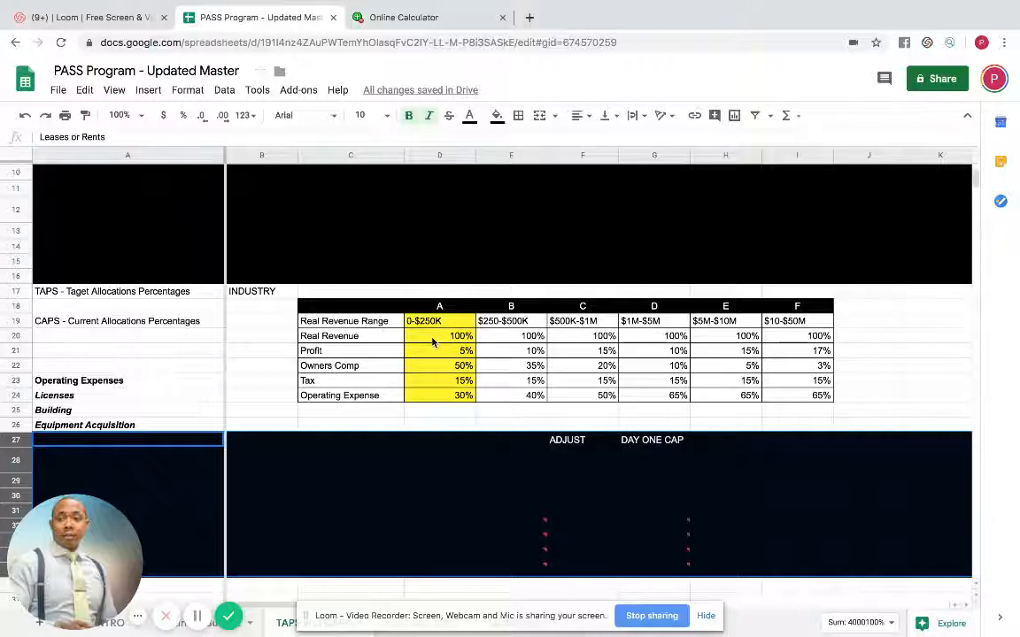
{"action": "mouse_move", "coordinate": [441, 370]}
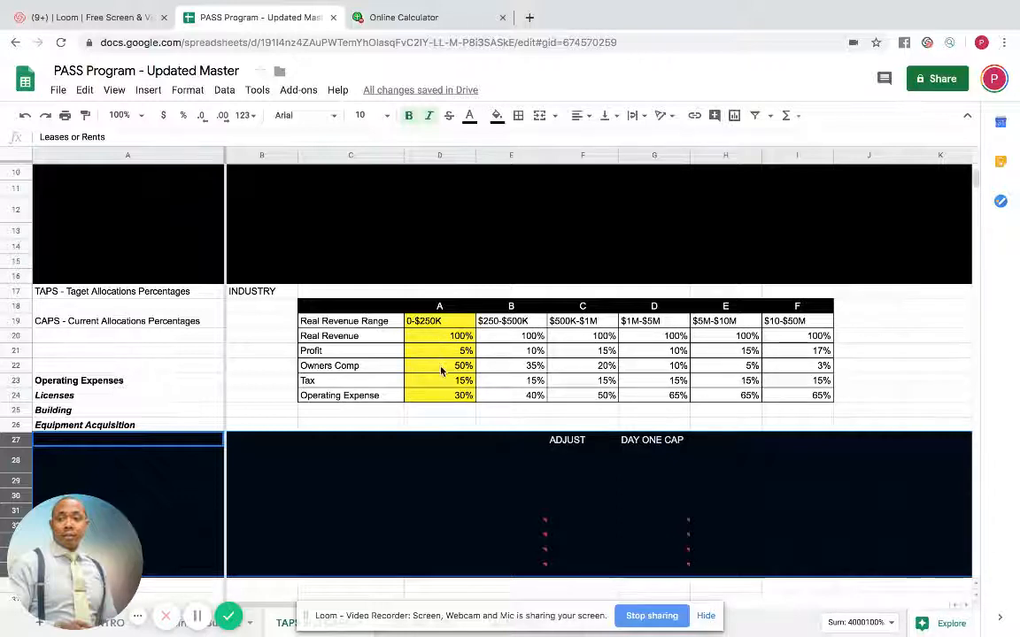
{"action": "left_click", "coordinate": [439, 365]}
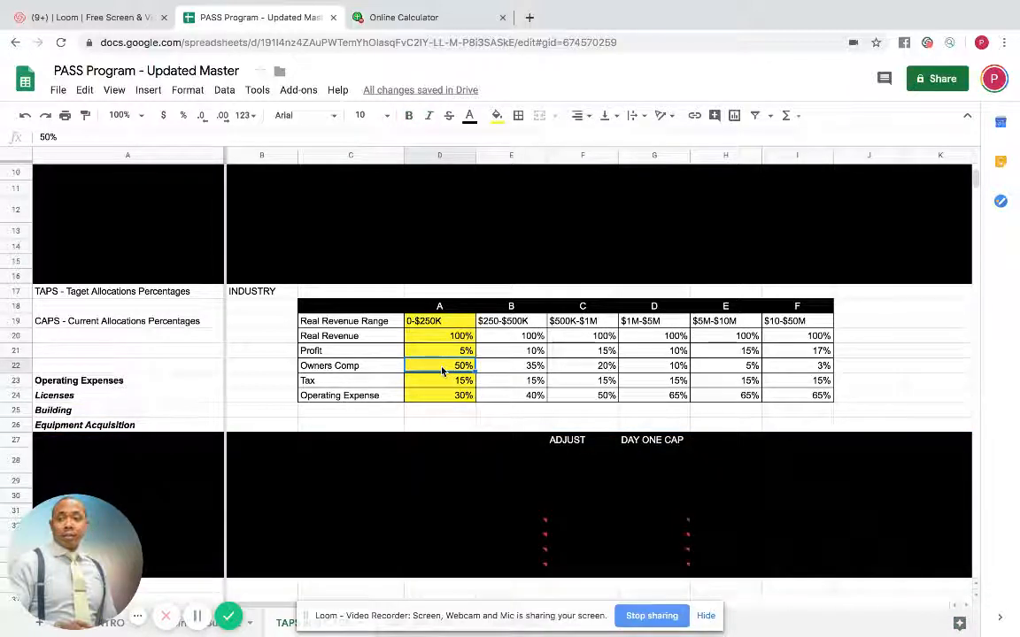
{"action": "left_click", "coordinate": [439, 336]}
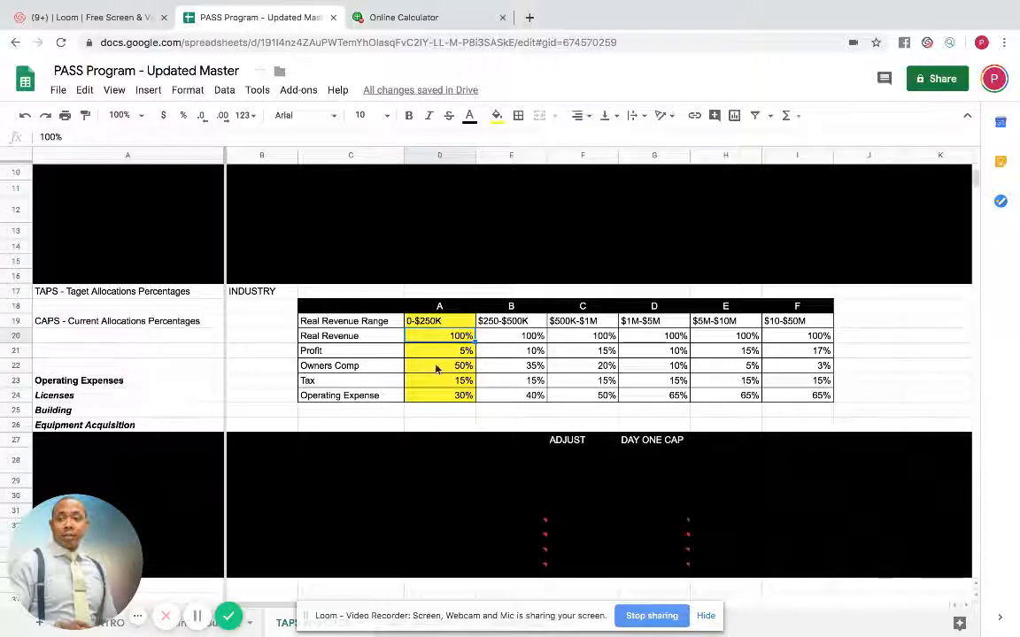
{"action": "left_click", "coordinate": [439, 364]}
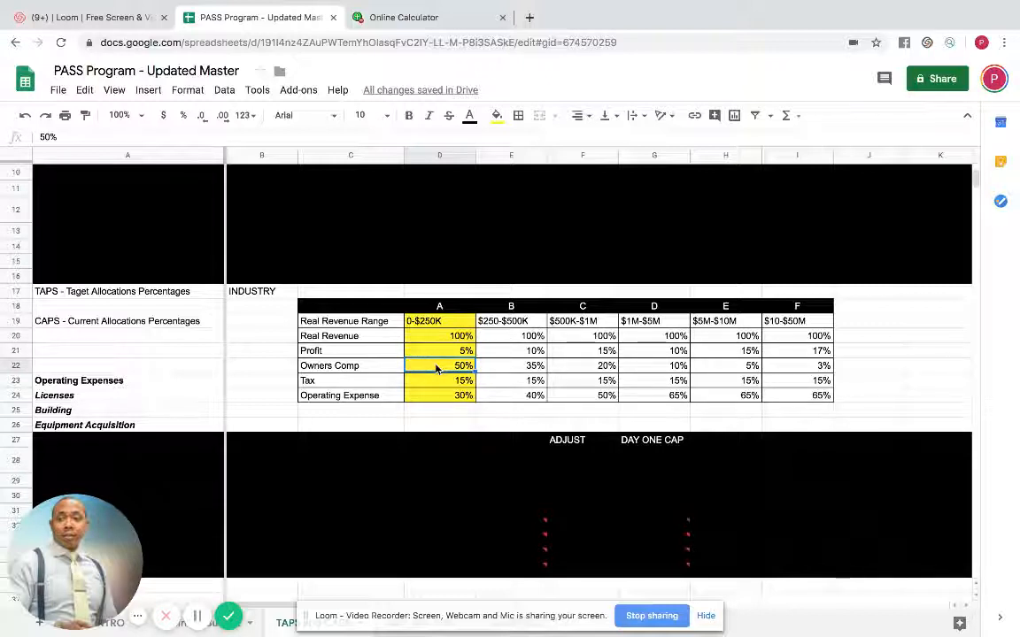
{"action": "left_click", "coordinate": [439, 337]}
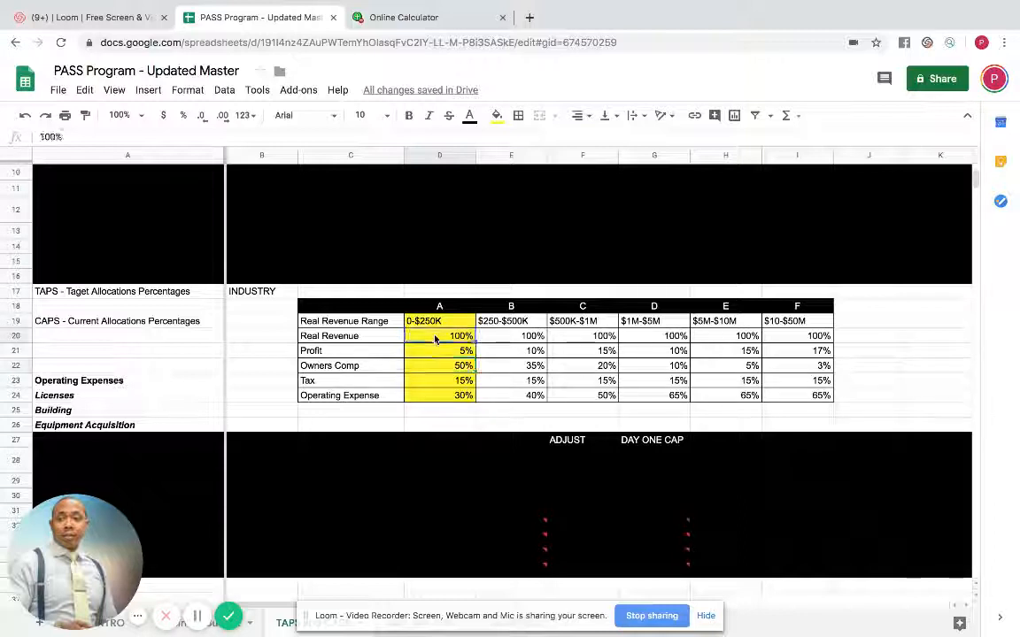
{"action": "left_click", "coordinate": [403, 18]}
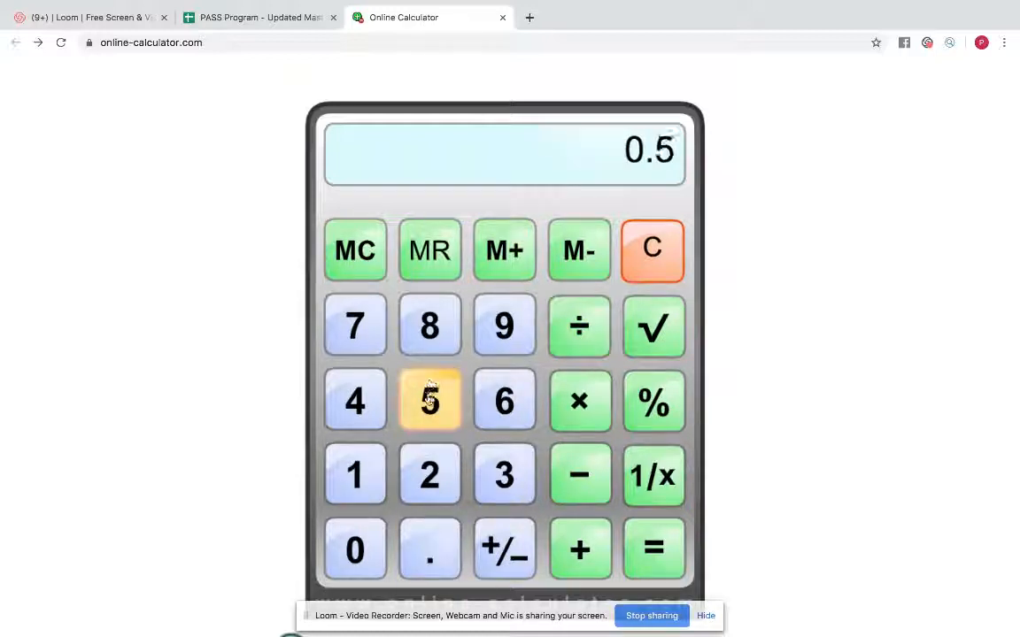
- Divide 32,400 by 0.5 to get 64,800, then go back to the PASS Program sheet
{"action": "left_click", "coordinate": [653, 549]}
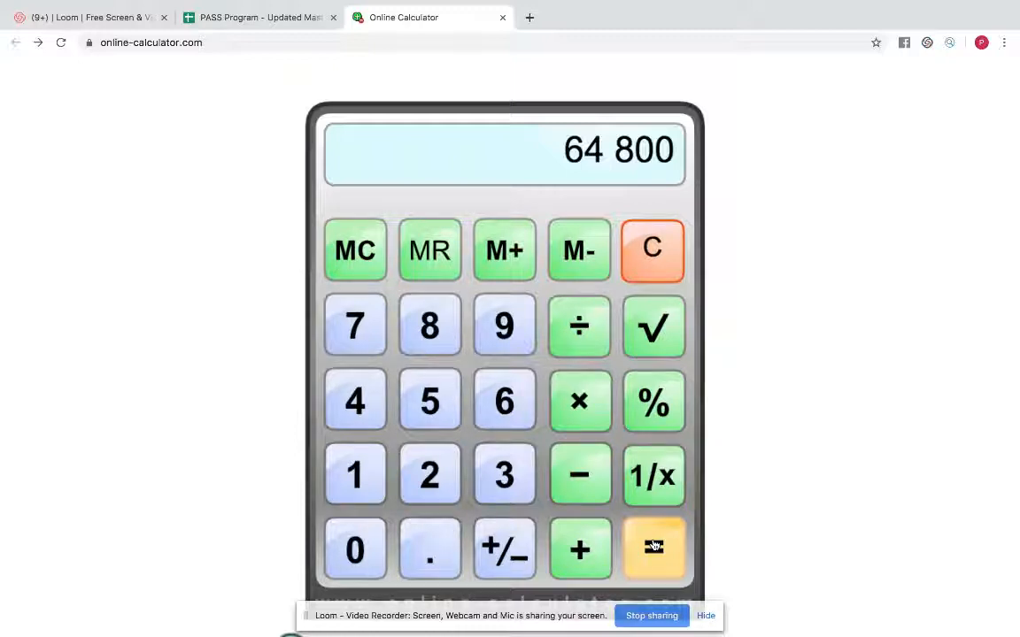
{"action": "mouse_move", "coordinate": [653, 474]}
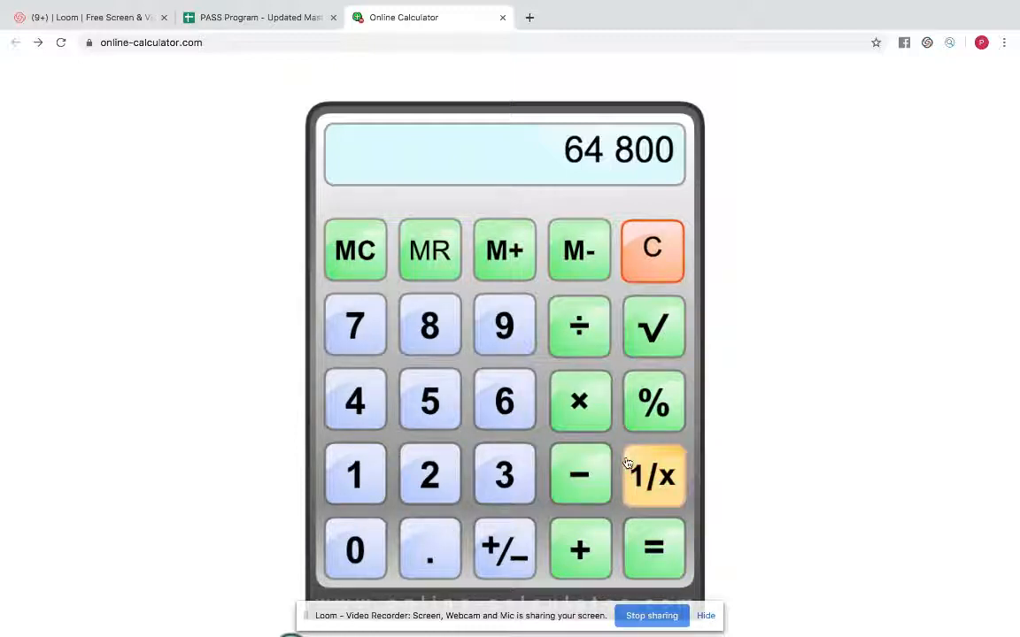
{"action": "left_click", "coordinate": [257, 18]}
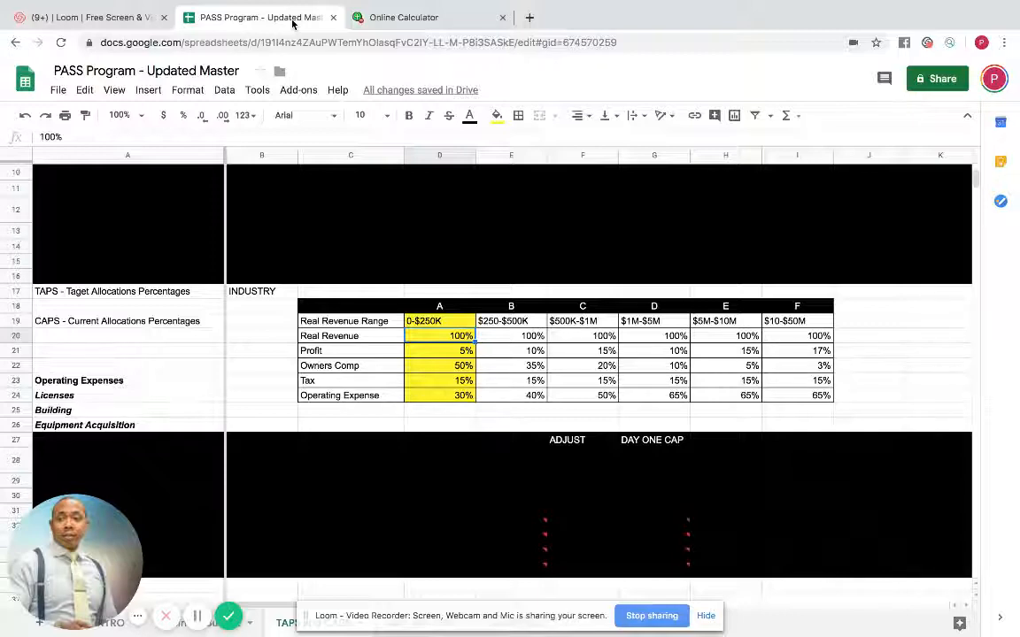
- Clear the 64,800 result and compute 4,000 × 12 = 48,000 on the calculator
{"action": "left_click", "coordinate": [403, 18]}
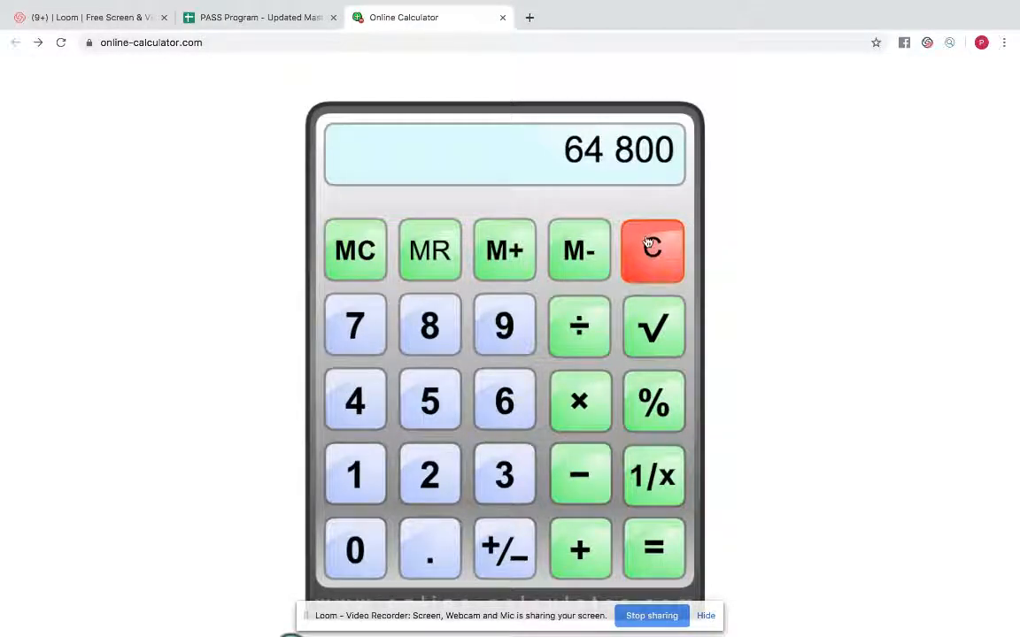
{"action": "left_click", "coordinate": [652, 251]}
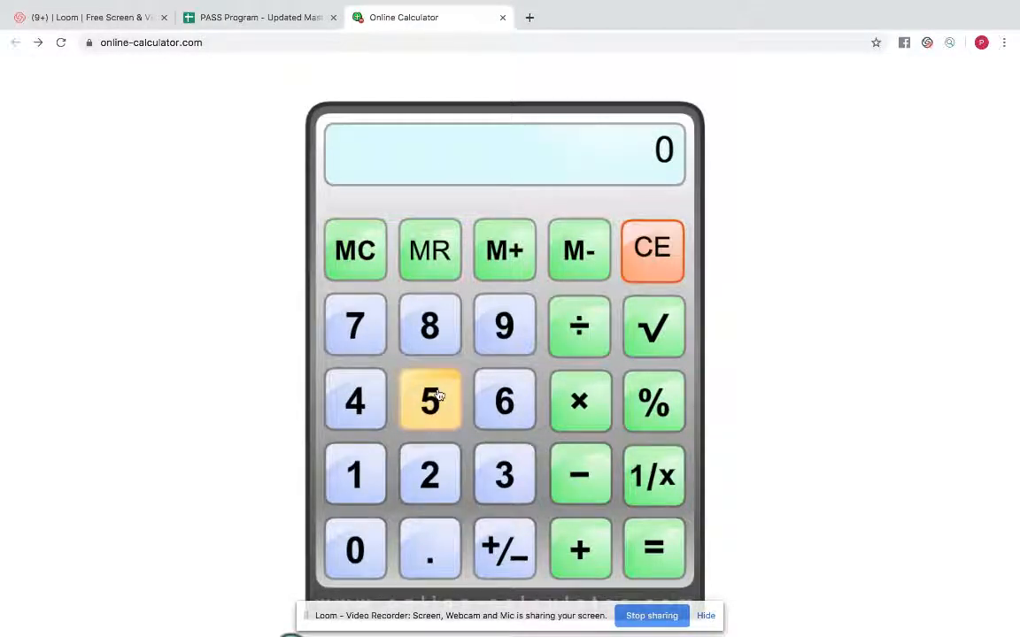
{"action": "mouse_move", "coordinate": [354, 400]}
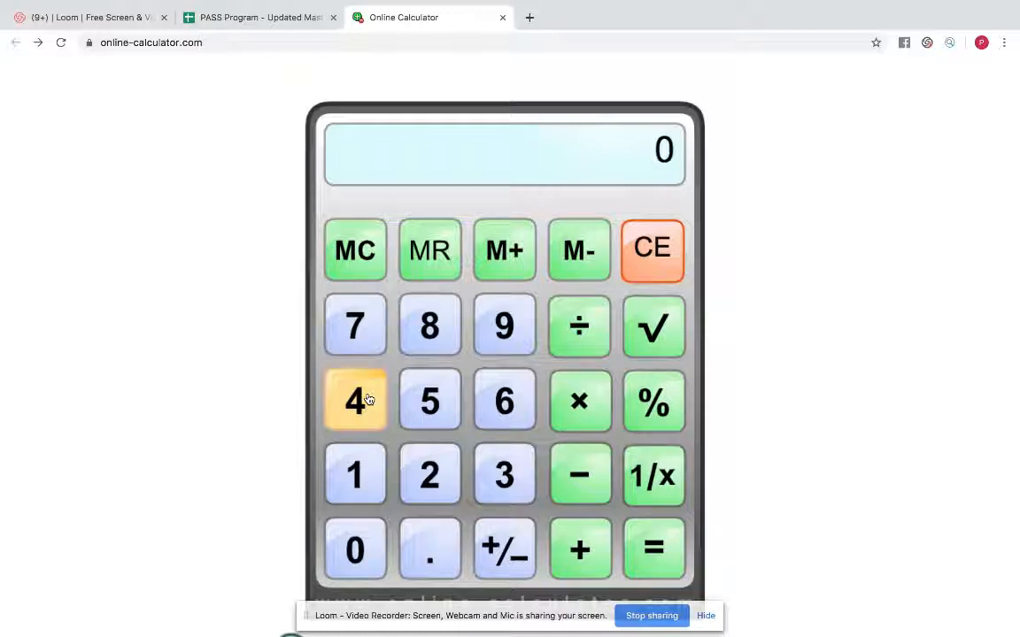
{"action": "left_click", "coordinate": [354, 400]}
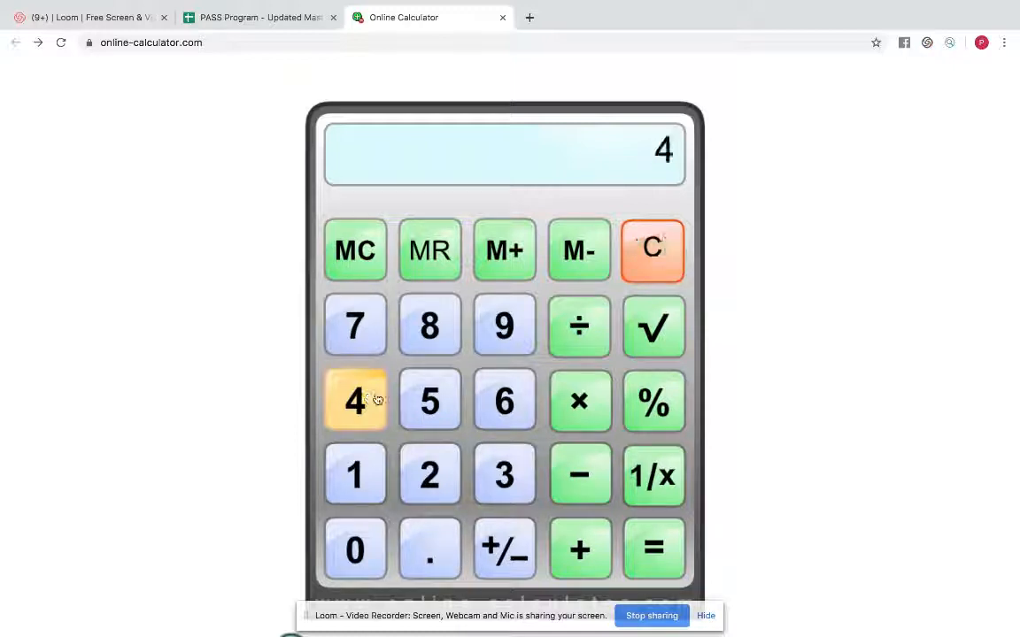
{"action": "left_click", "coordinate": [651, 252]}
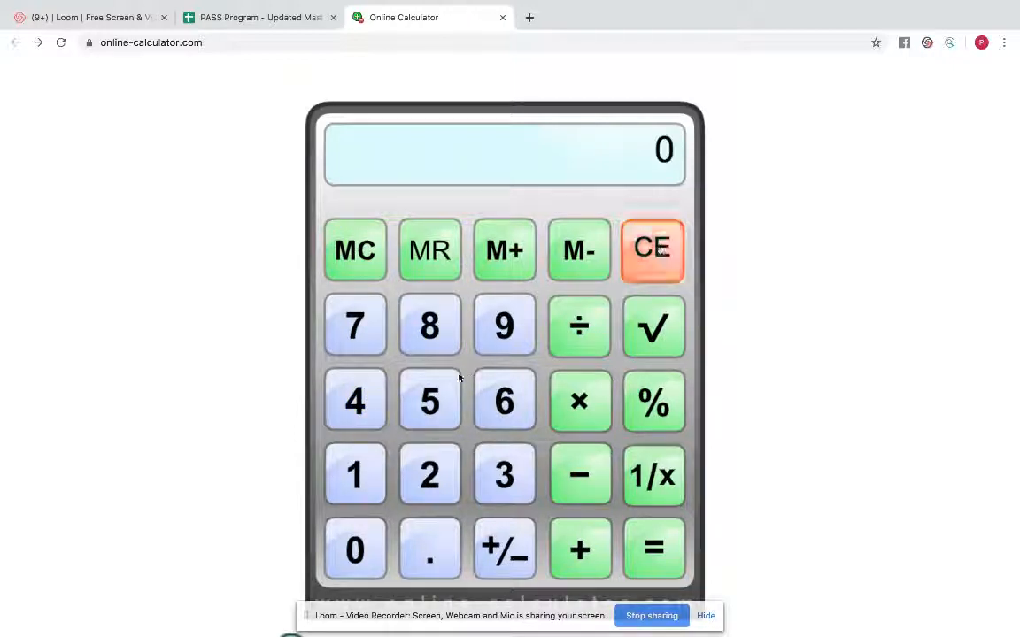
{"action": "left_click", "coordinate": [354, 400]}
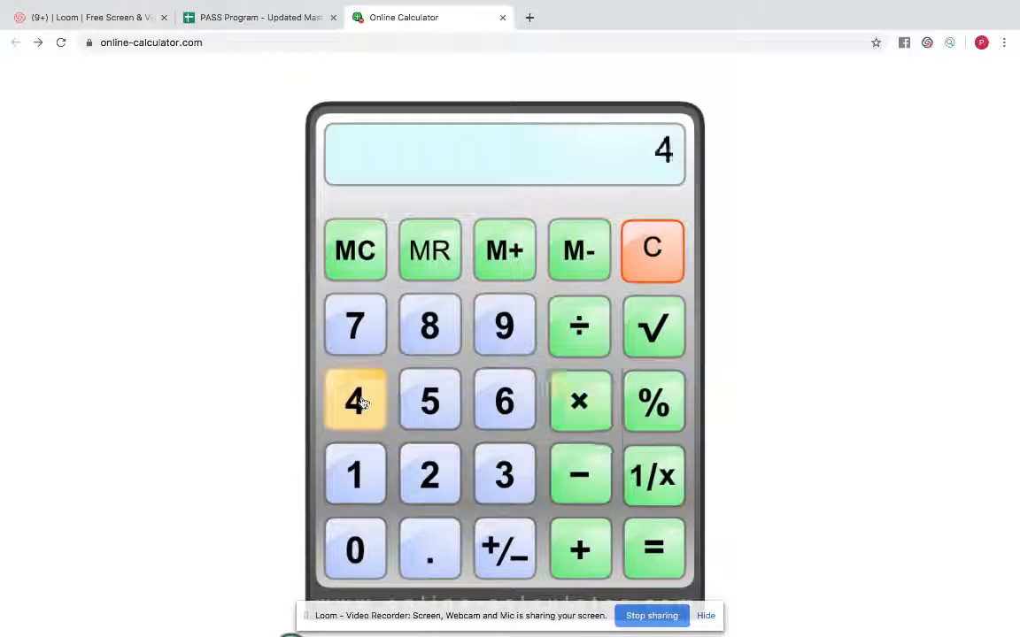
{"action": "left_click", "coordinate": [354, 548]}
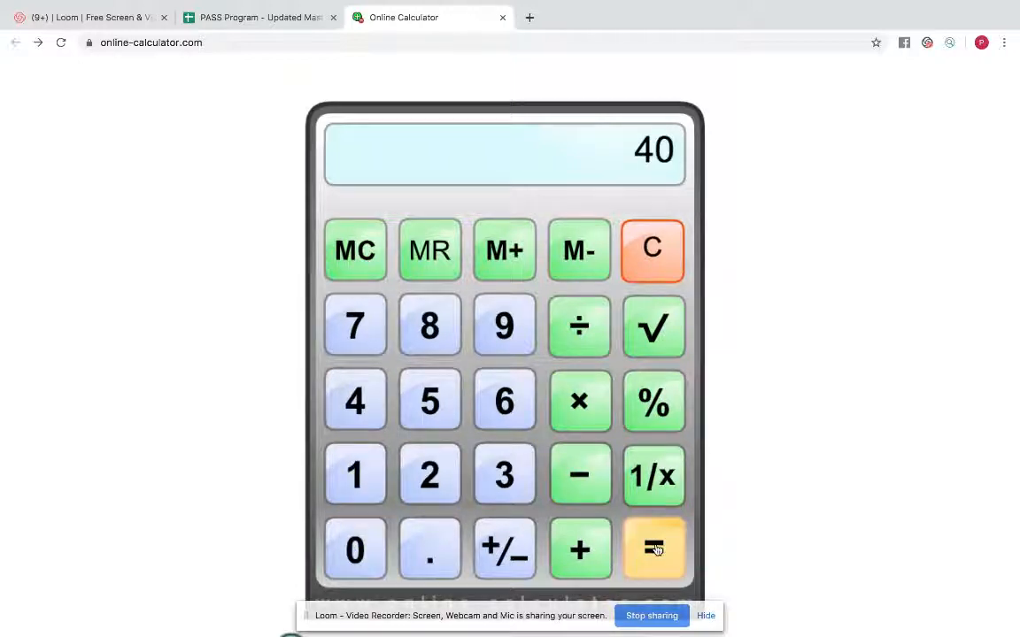
{"action": "left_click", "coordinate": [653, 549]}
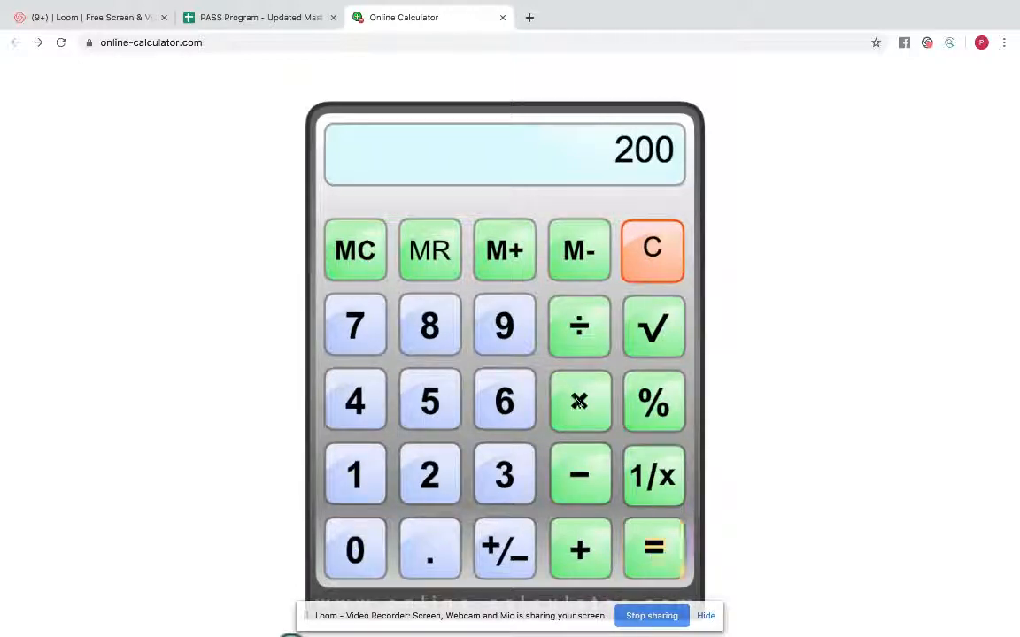
{"action": "left_click", "coordinate": [354, 549]}
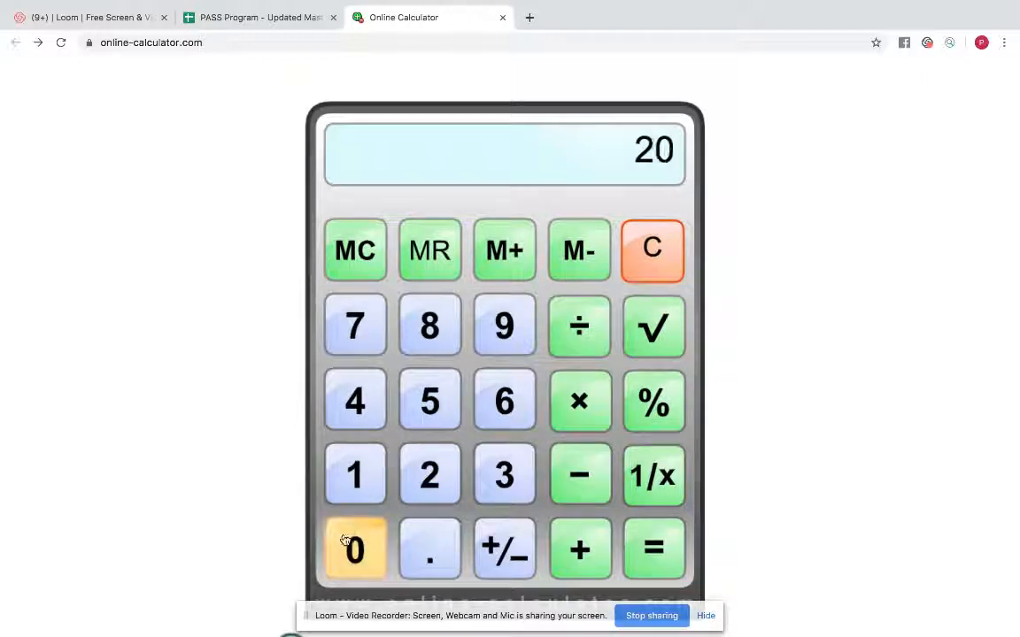
{"action": "left_click", "coordinate": [653, 549]}
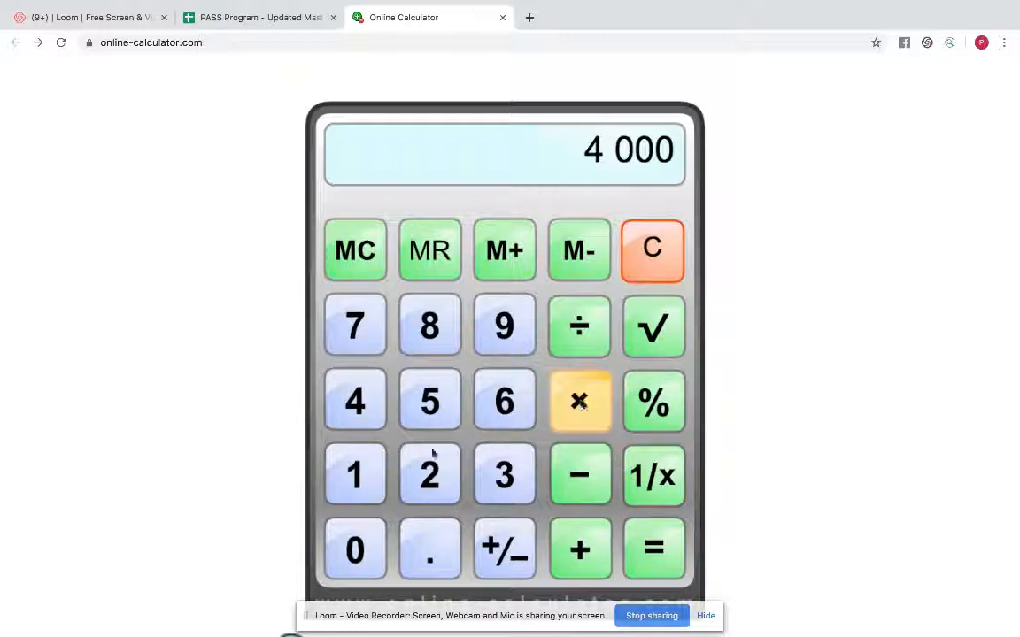
{"action": "left_click", "coordinate": [653, 549]}
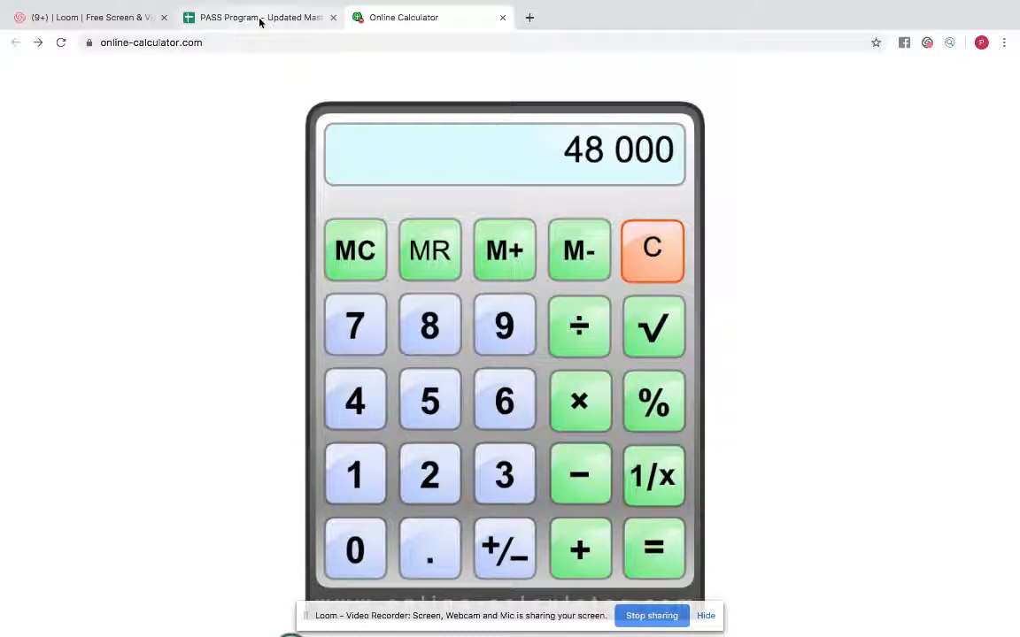
- Review the 0-$250K shares: Profit 5%, Owners Comp 50%, Tax 15%, Operating Expense 30%
{"action": "left_click", "coordinate": [257, 17]}
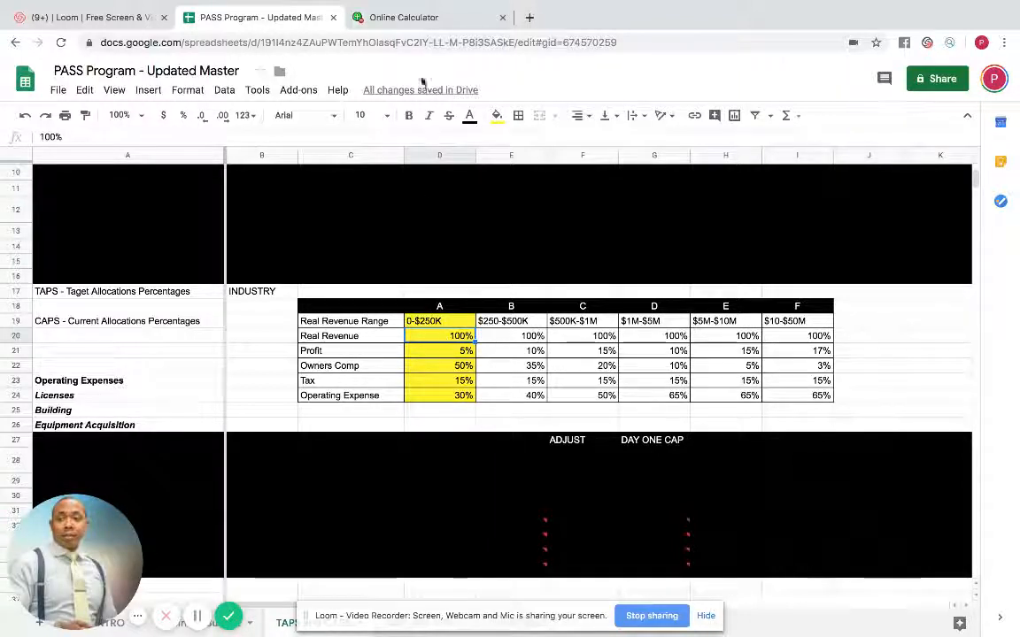
{"action": "left_click", "coordinate": [403, 18]}
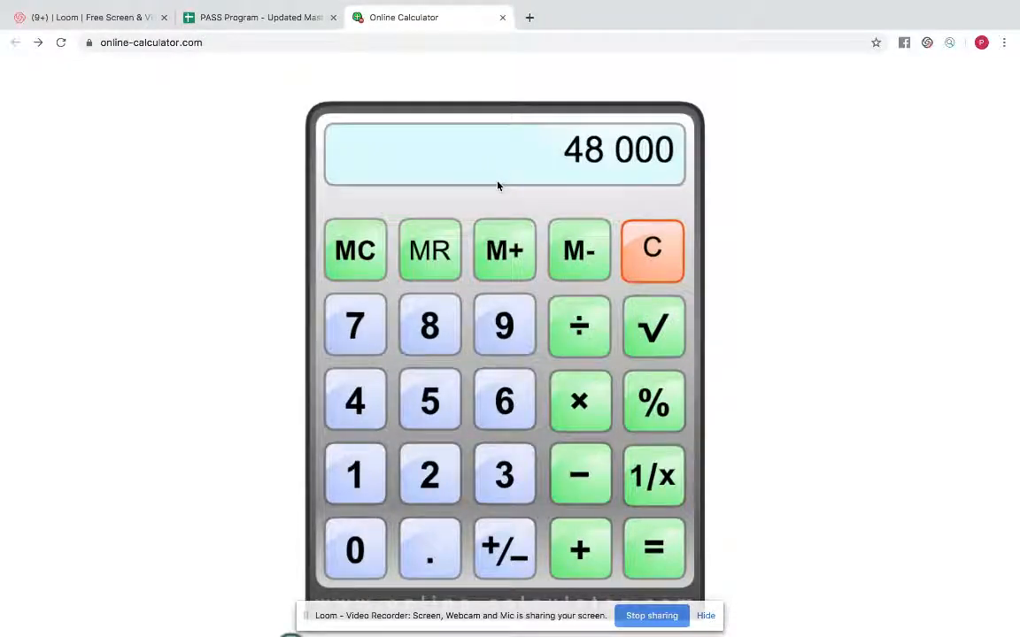
{"action": "left_click", "coordinate": [257, 18]}
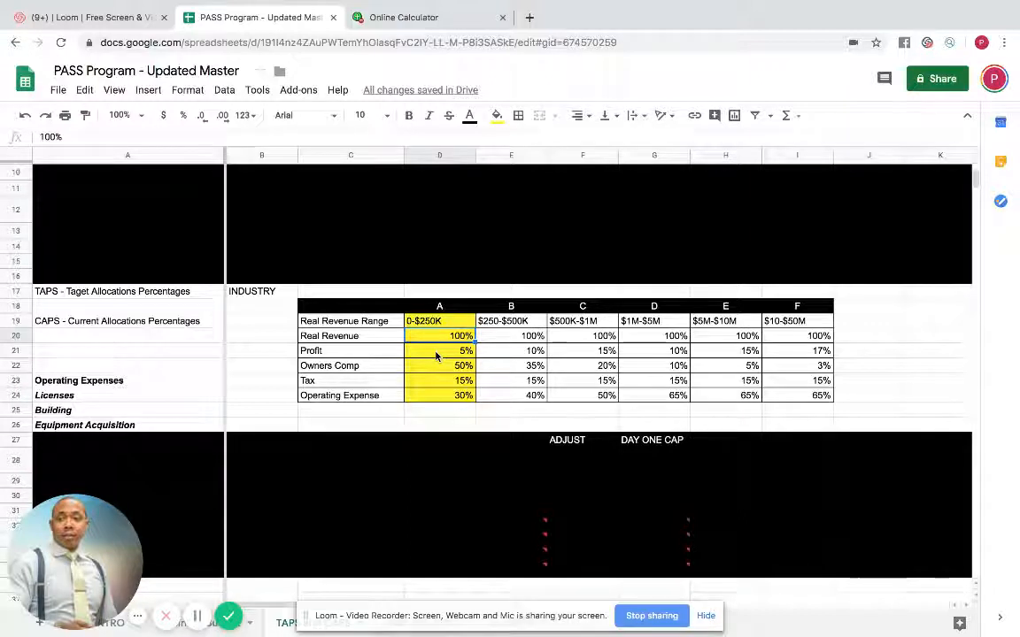
{"action": "left_click", "coordinate": [439, 350]}
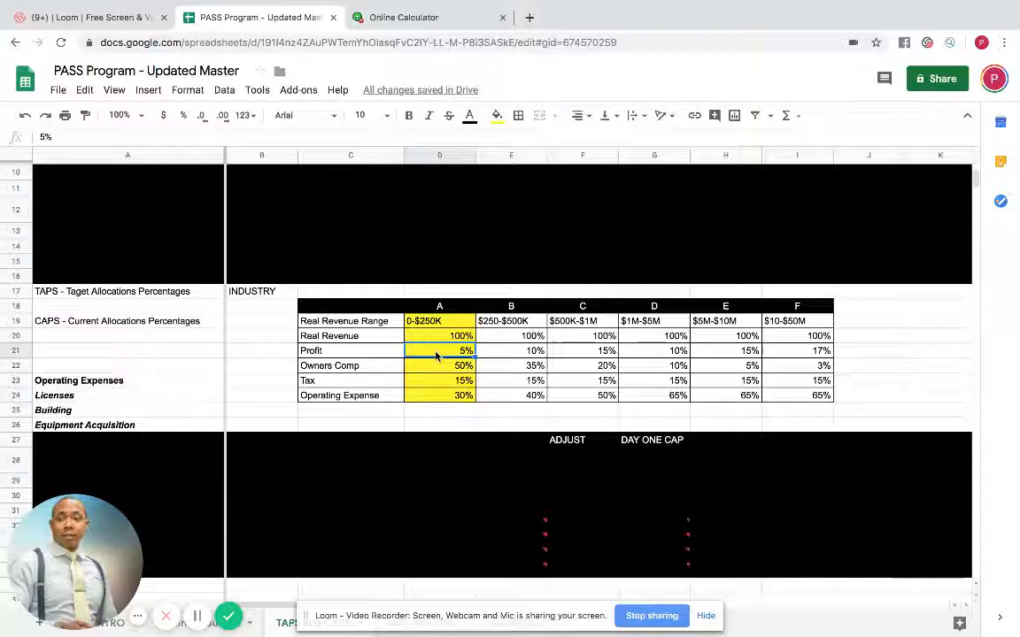
{"action": "left_click", "coordinate": [439, 365]}
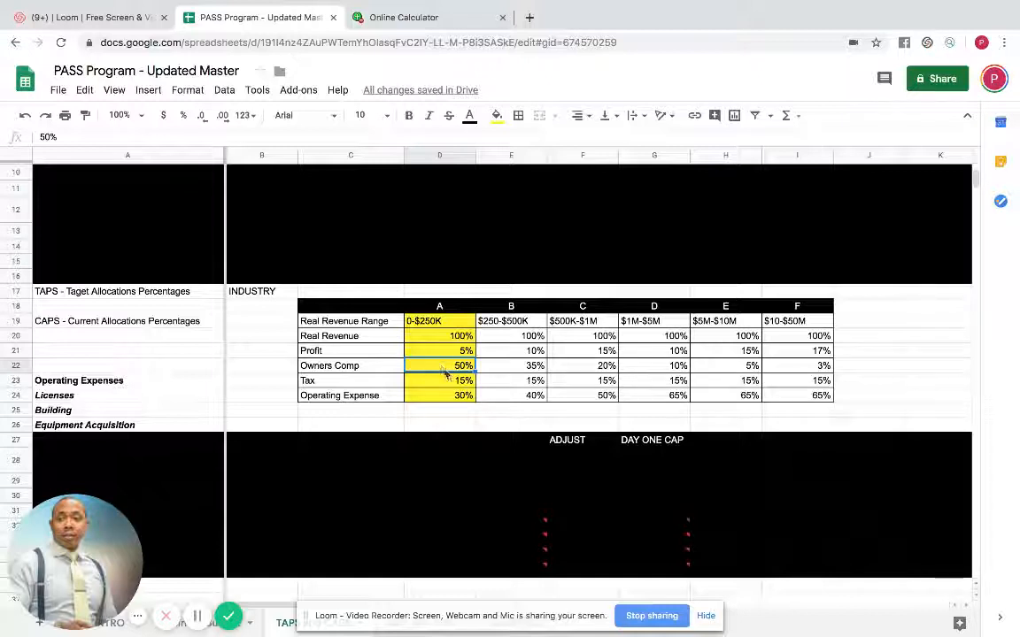
{"action": "left_click", "coordinate": [439, 378]}
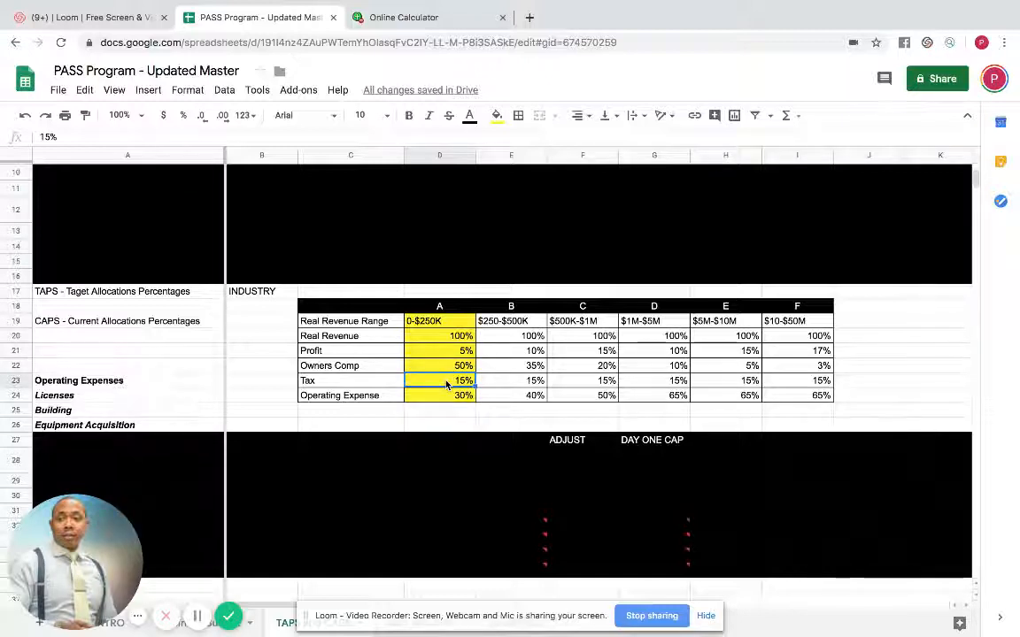
{"action": "left_click", "coordinate": [439, 395]}
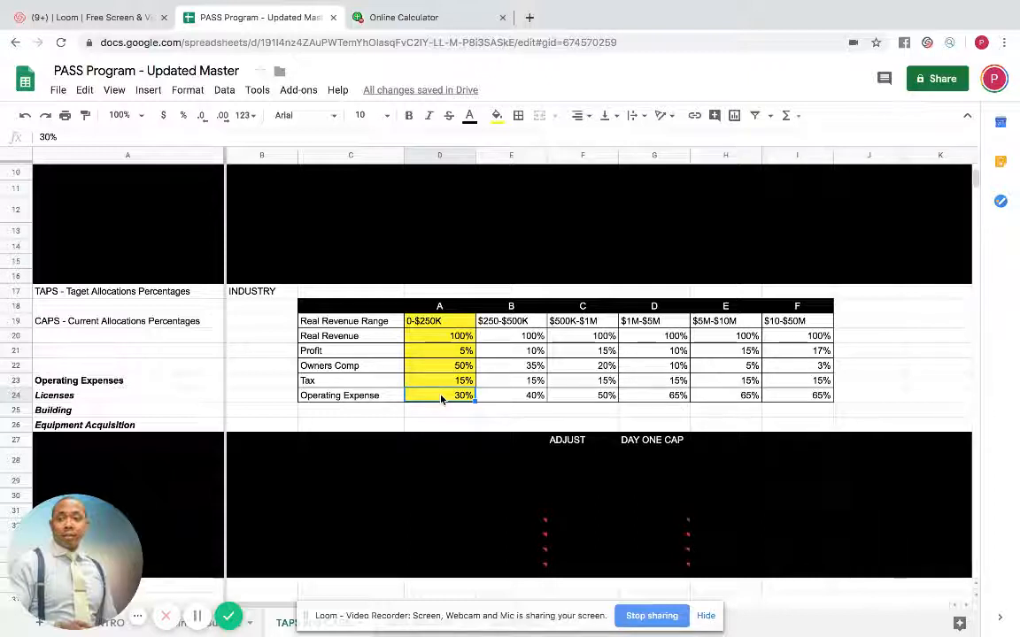
{"action": "left_click", "coordinate": [404, 17]}
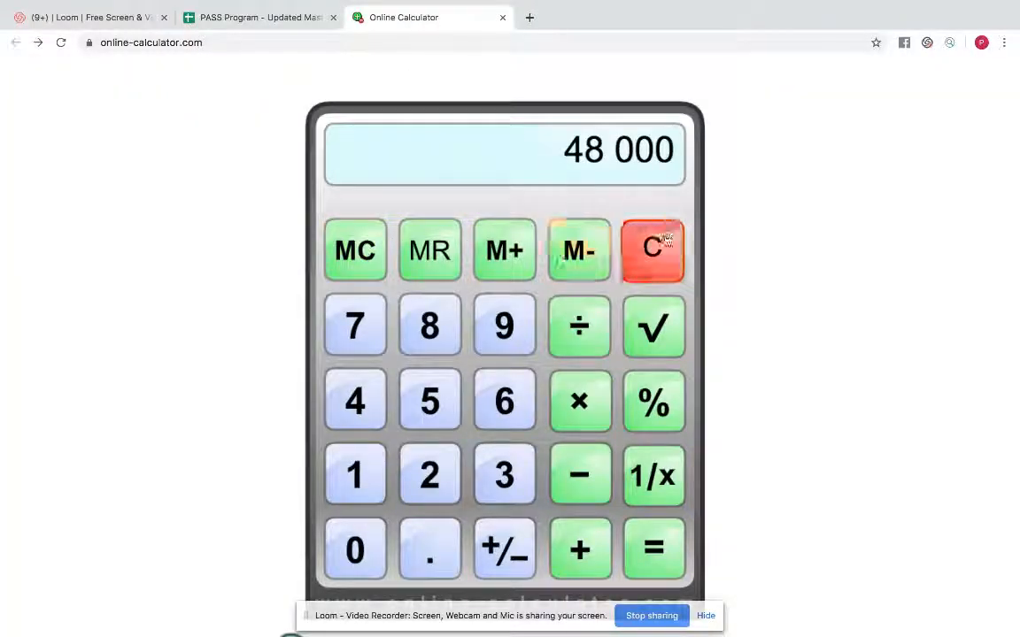
- Clear the 48,000 result, re-enter 64,800 and divide it by 12 to get 5,400
{"action": "left_click", "coordinate": [505, 400]}
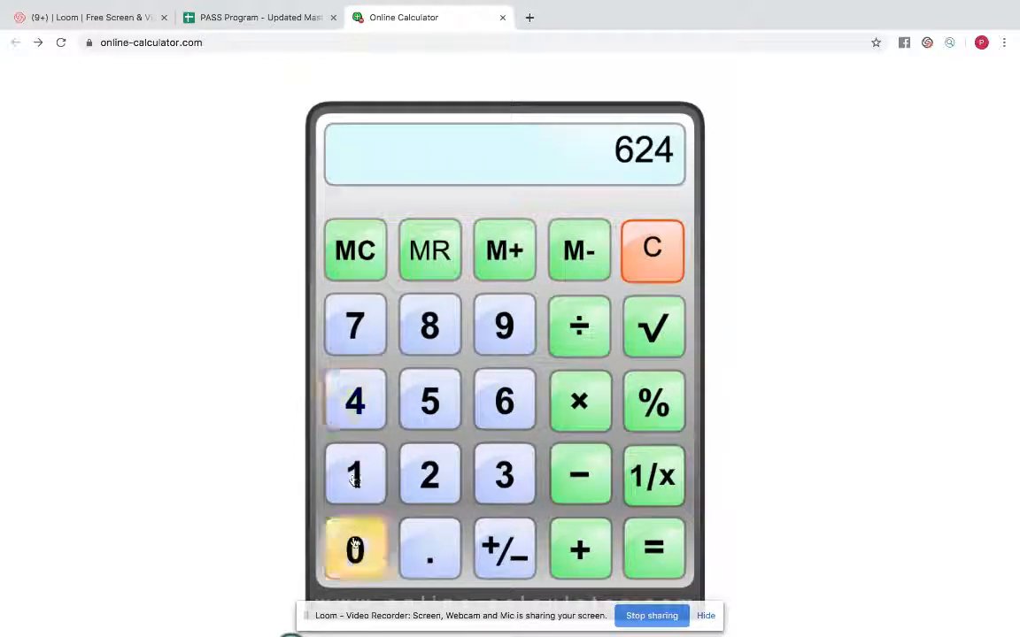
{"action": "left_click", "coordinate": [354, 549]}
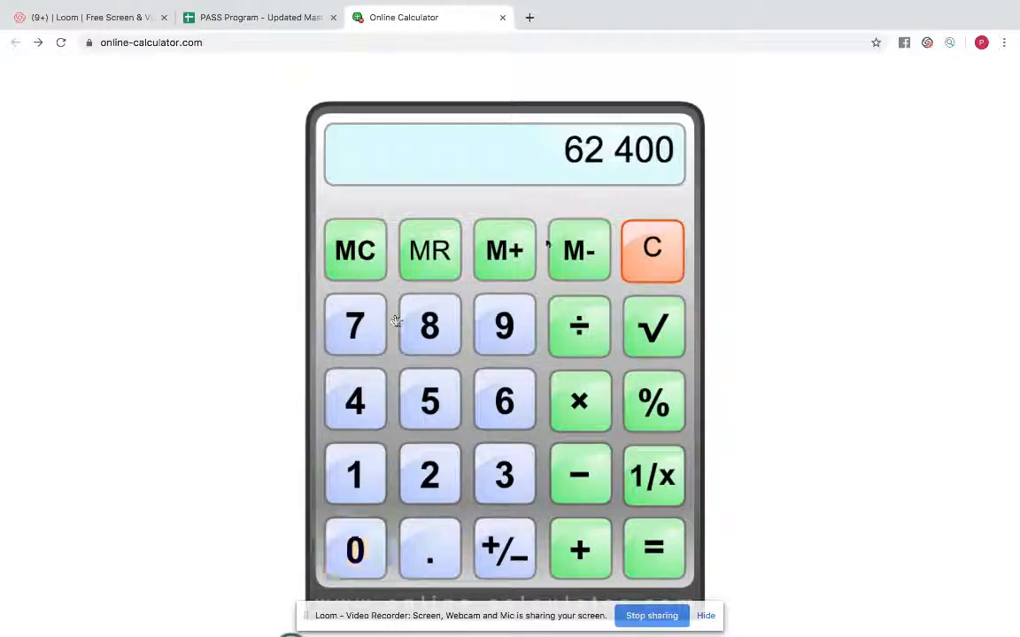
{"action": "left_click", "coordinate": [651, 250]}
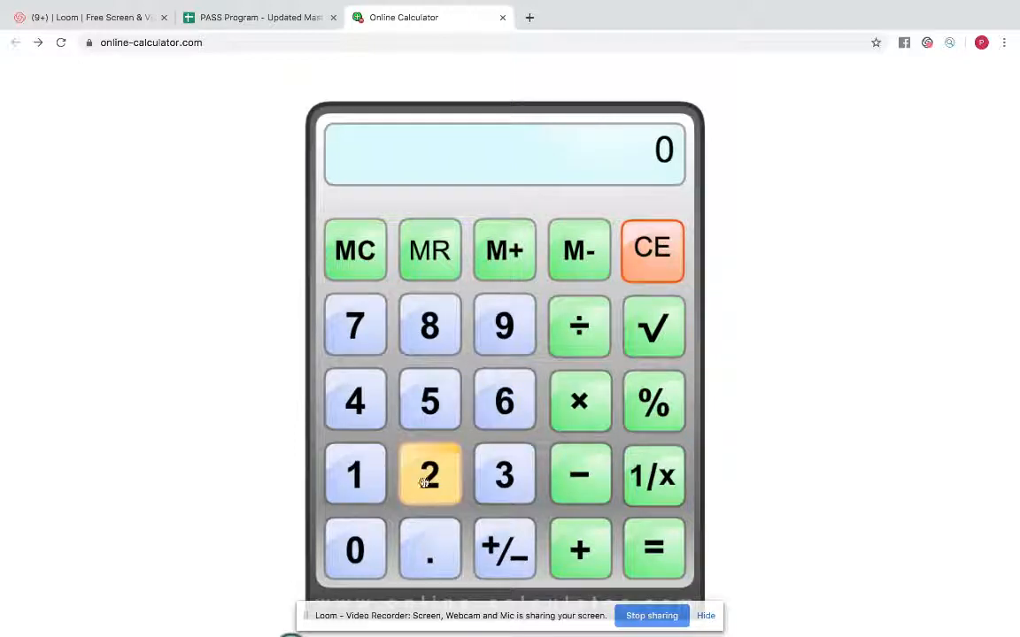
{"action": "left_click", "coordinate": [354, 548]}
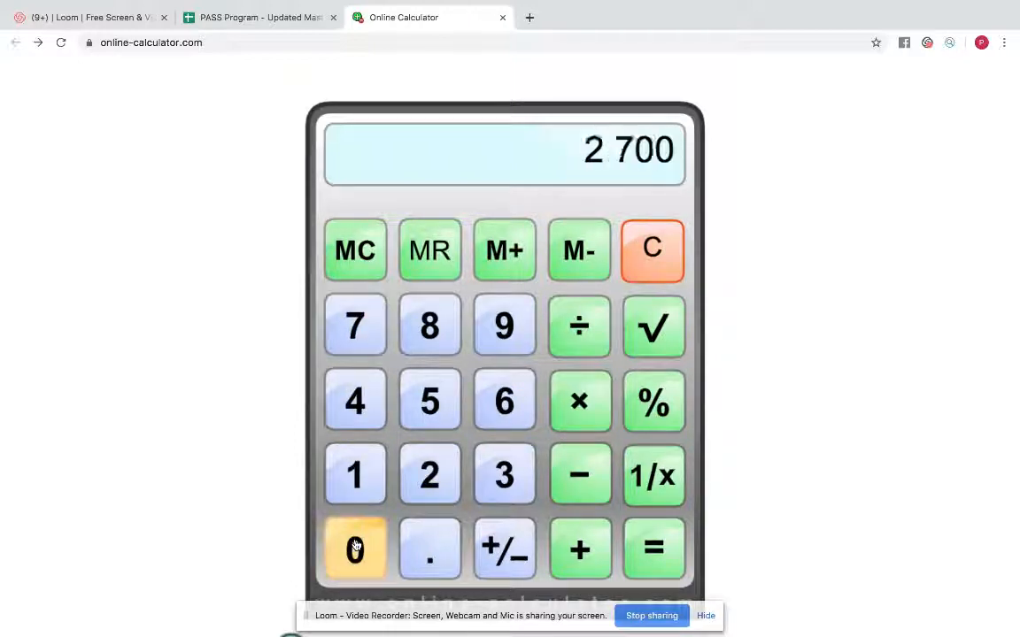
{"action": "mouse_move", "coordinate": [579, 400]}
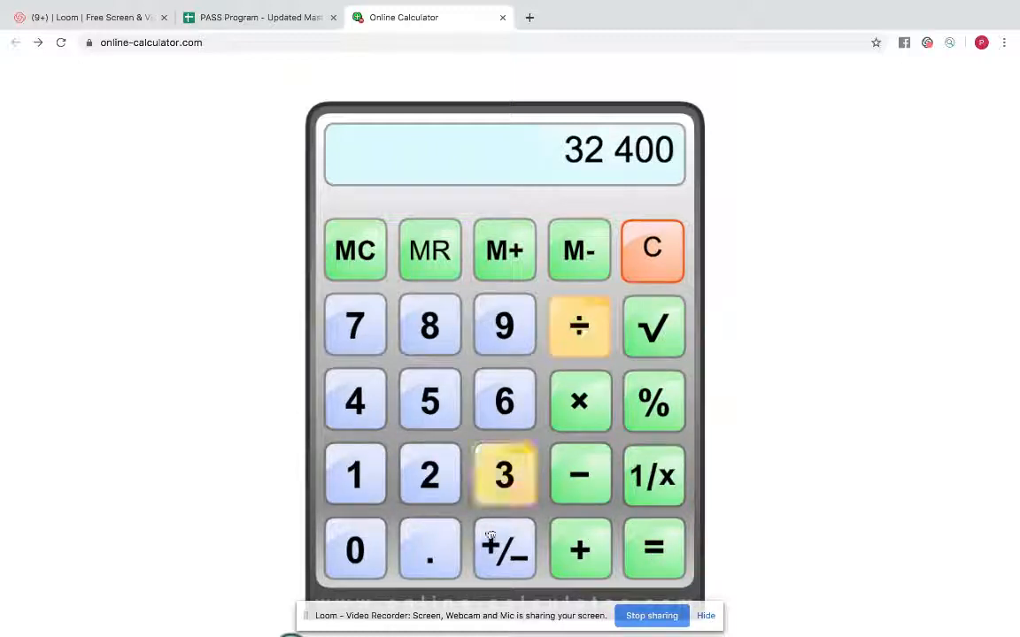
{"action": "left_click", "coordinate": [653, 549]}
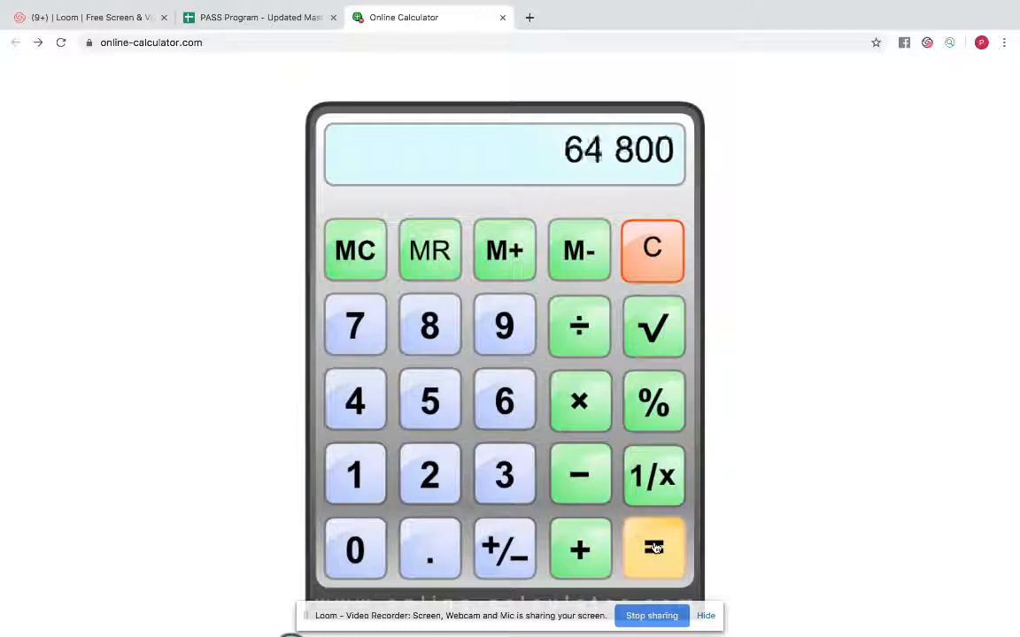
{"action": "mouse_move", "coordinate": [503, 326]}
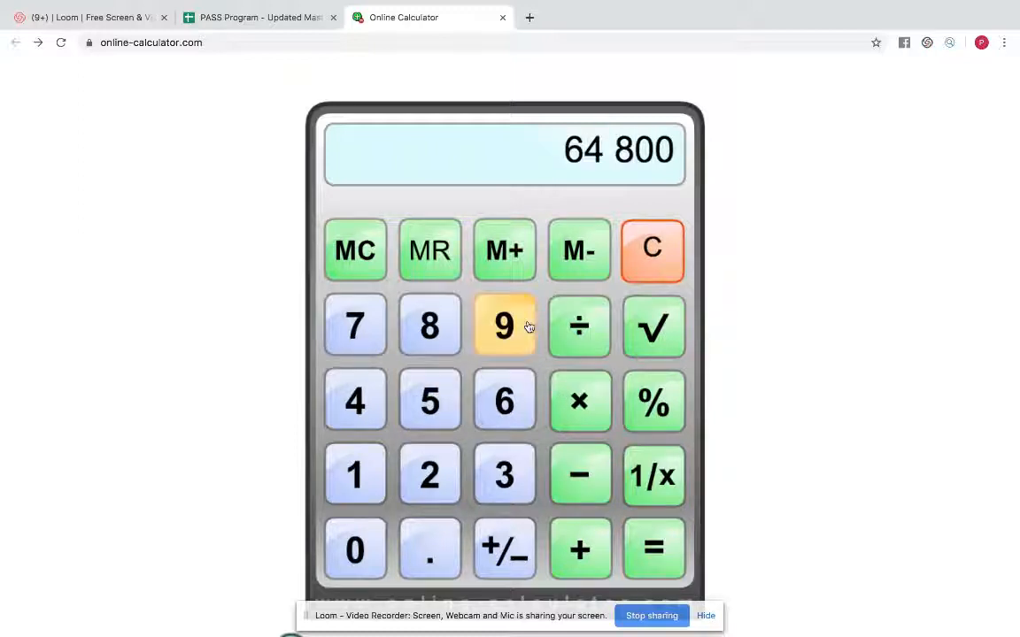
{"action": "mouse_move", "coordinate": [474, 308]}
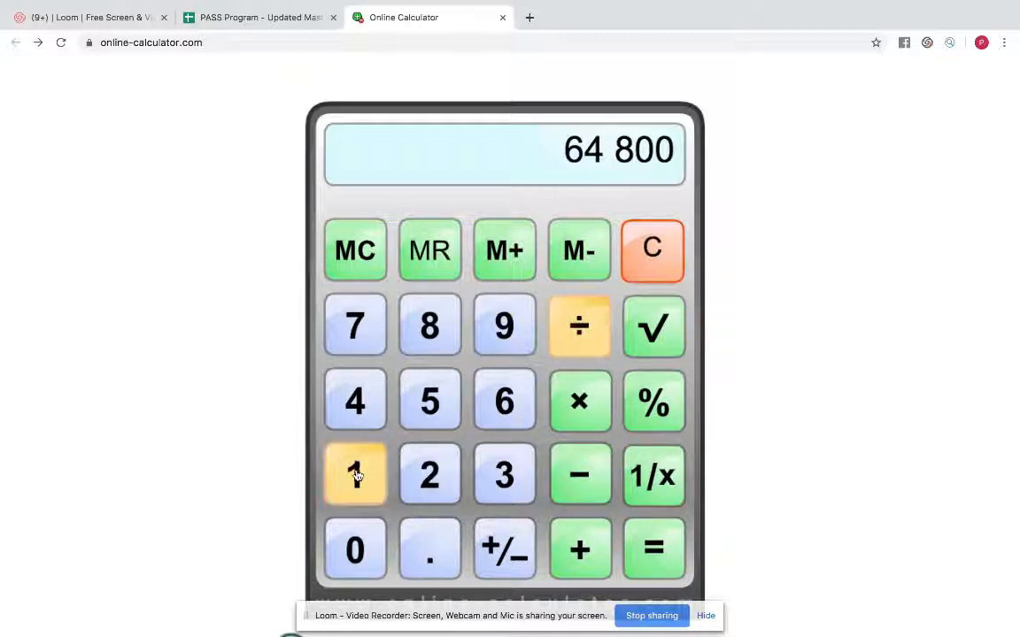
{"action": "left_click", "coordinate": [653, 549]}
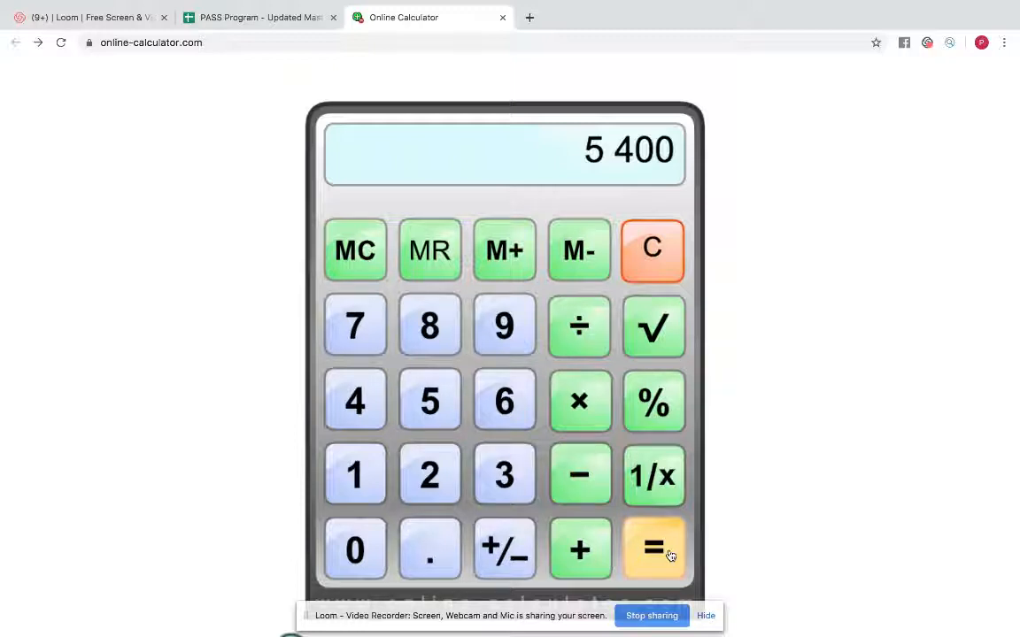
{"action": "mouse_move", "coordinate": [556, 345]}
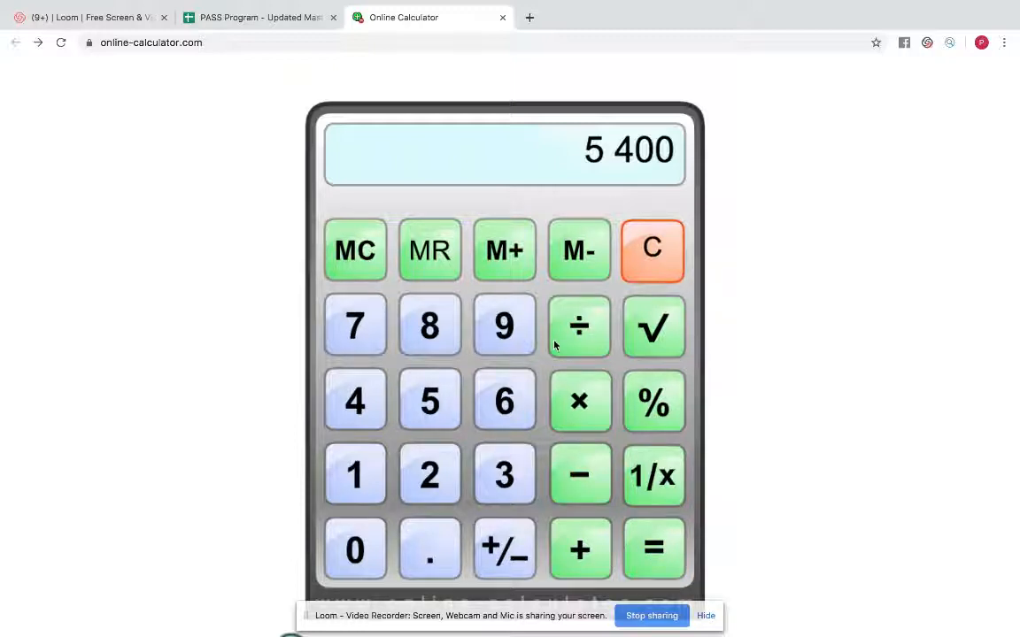
{"action": "mouse_move", "coordinate": [570, 345]}
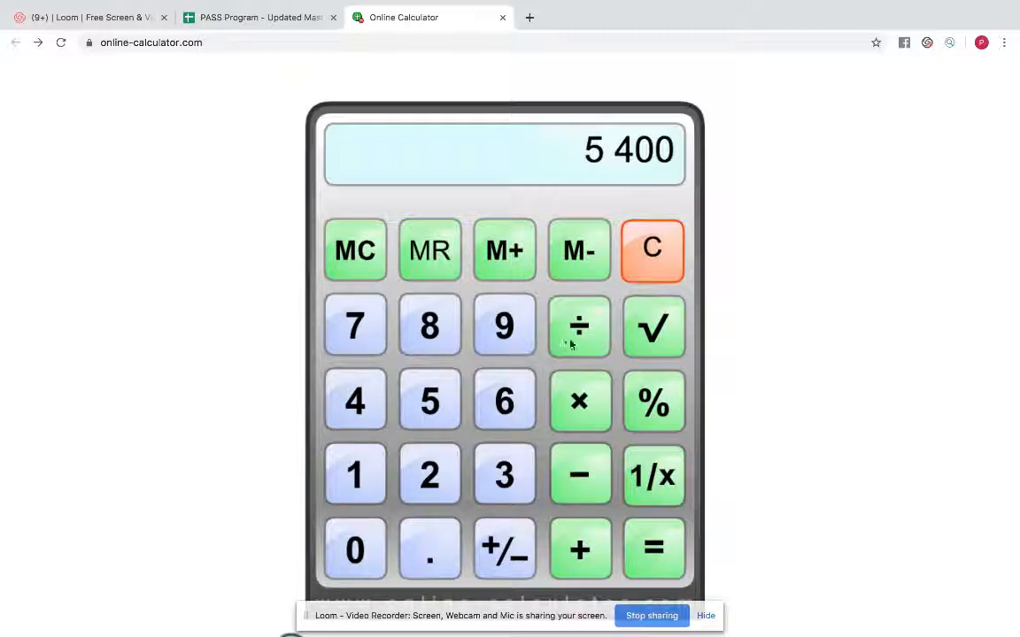
{"action": "mouse_move", "coordinate": [579, 329]}
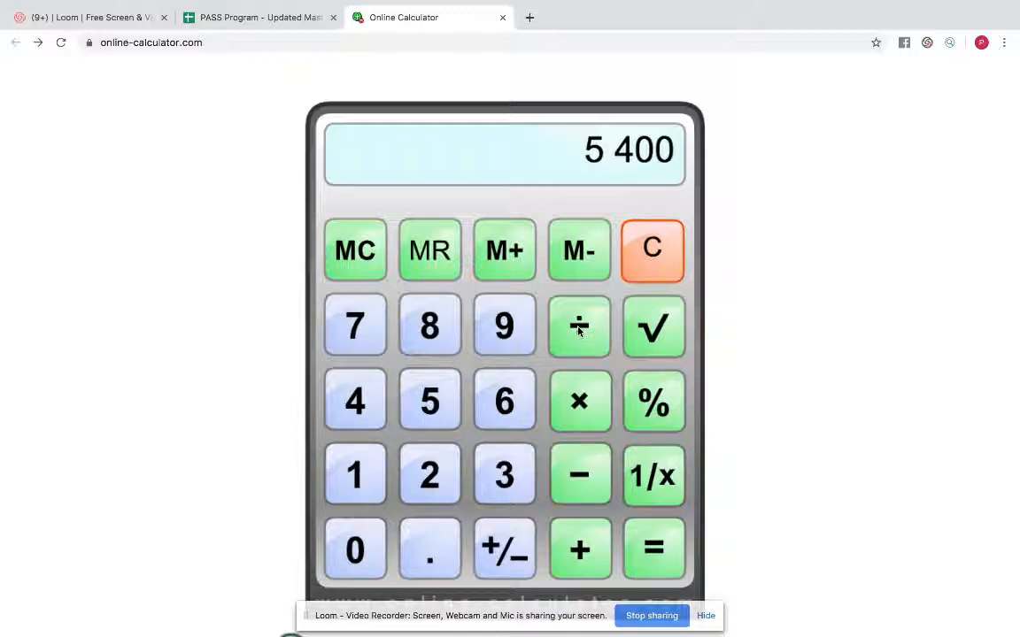
- Divide 5,400 by 40 to 135, then by 4 to 33.75 and by 5 to 6.75
{"action": "left_click", "coordinate": [354, 548]}
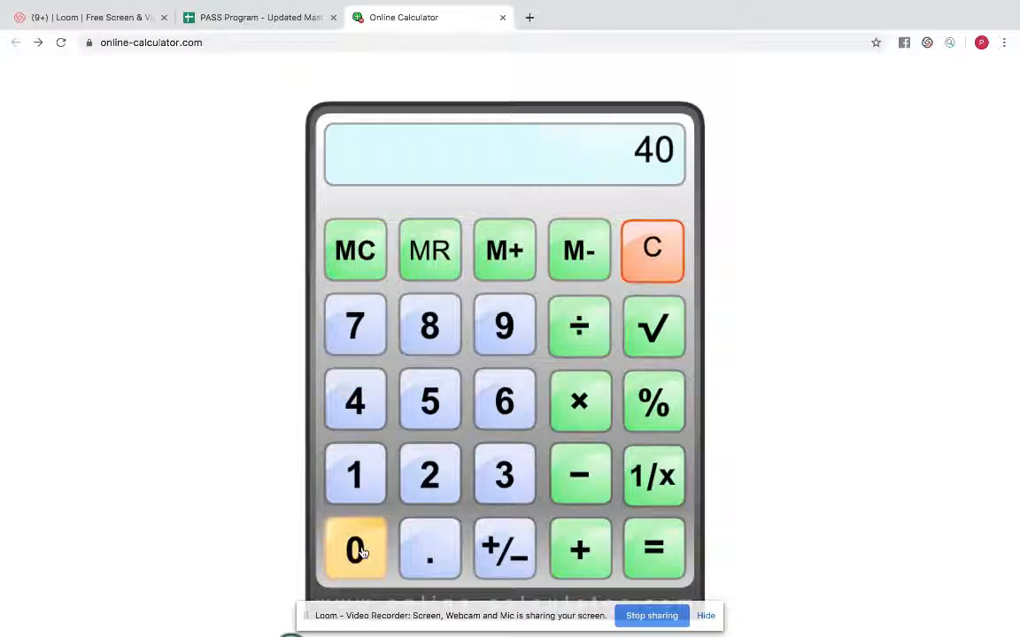
{"action": "left_click", "coordinate": [653, 549]}
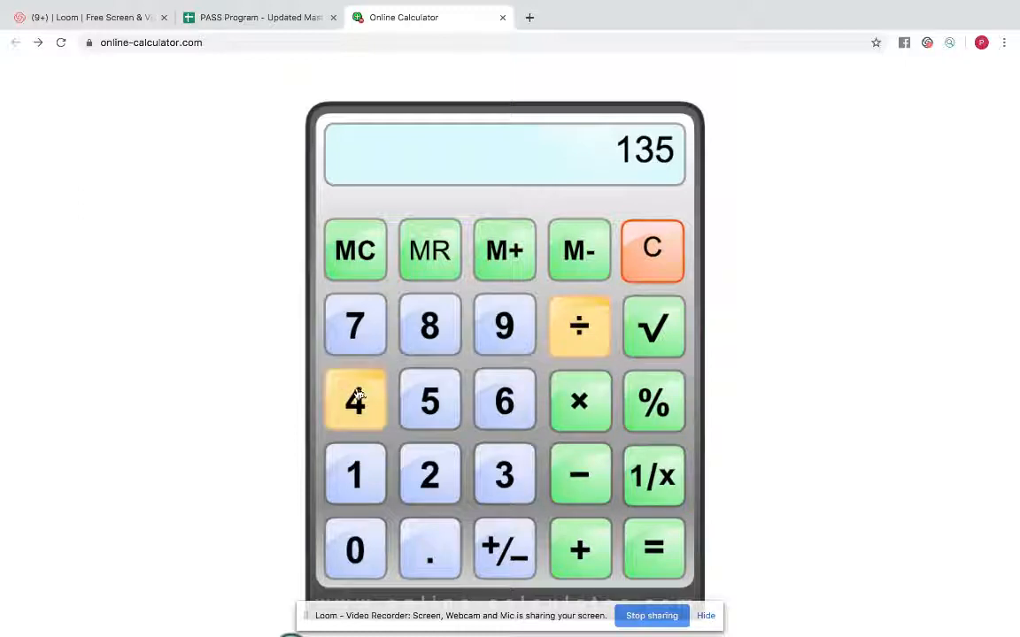
{"action": "left_click", "coordinate": [653, 549]}
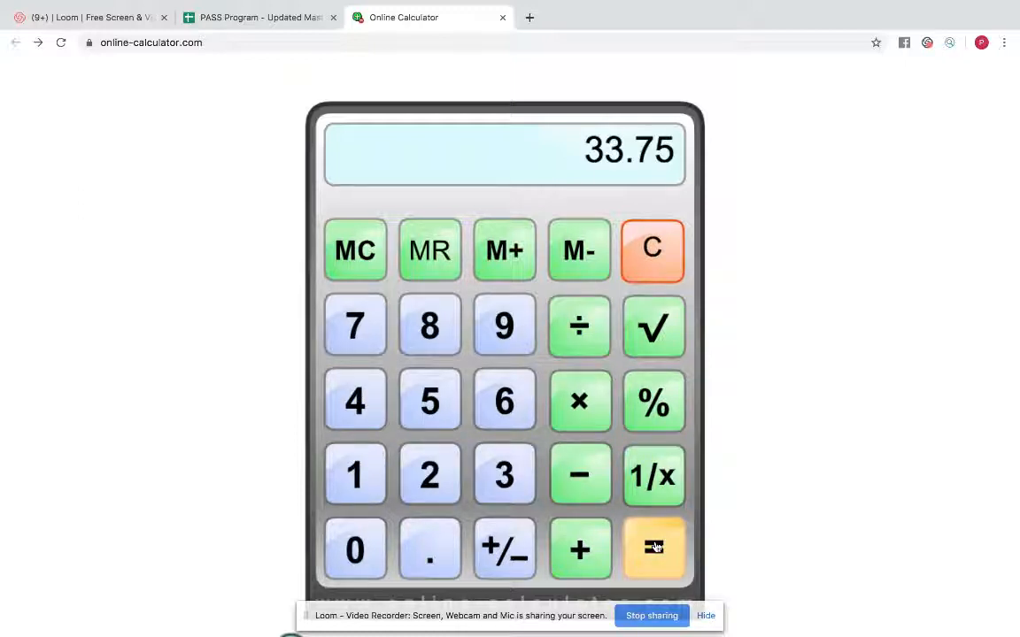
{"action": "mouse_move", "coordinate": [578, 326]}
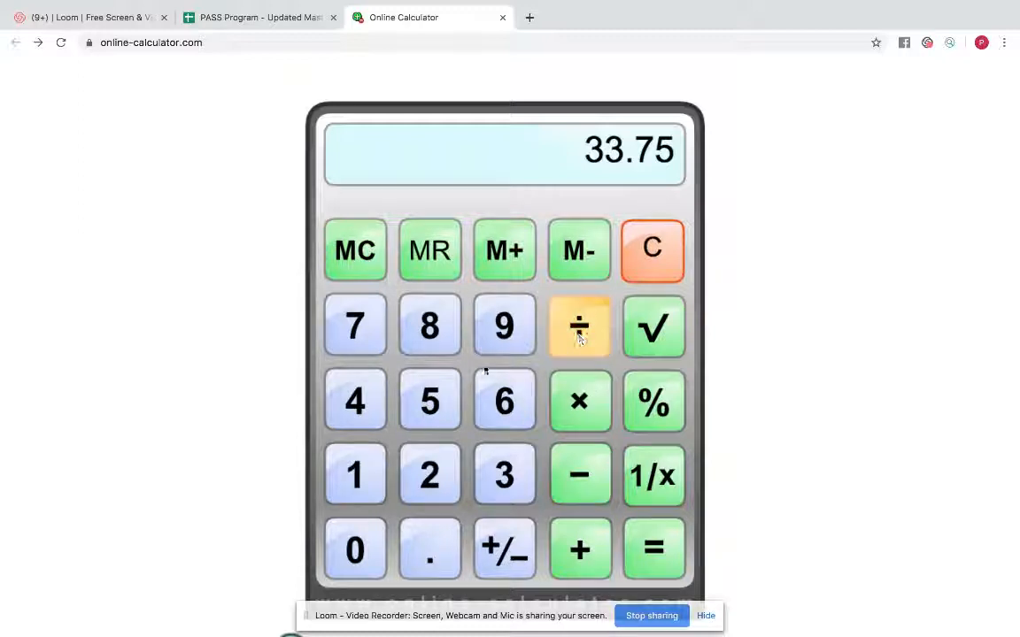
{"action": "left_click", "coordinate": [653, 549]}
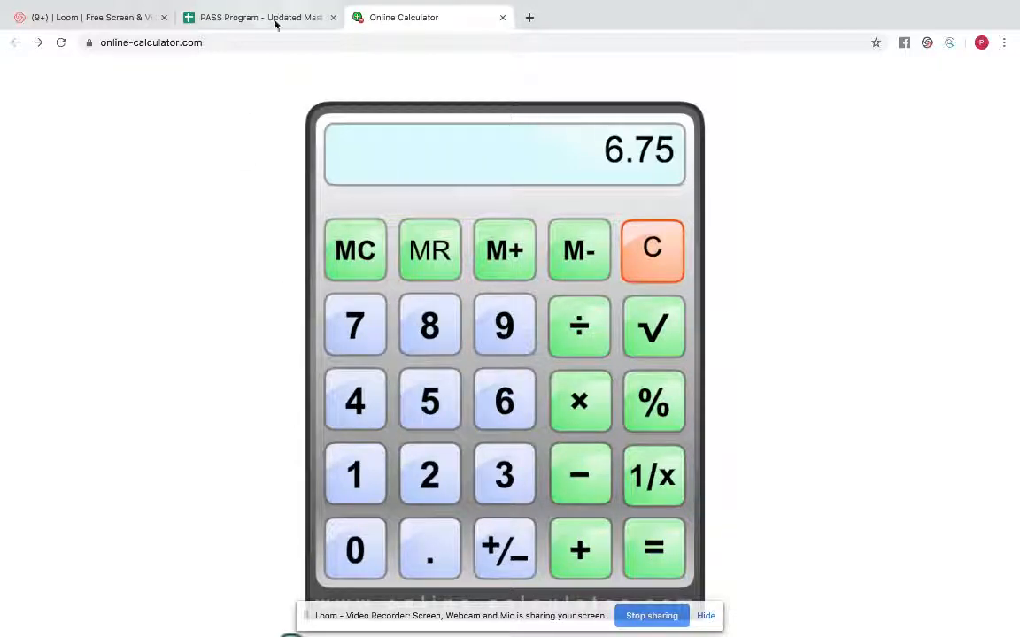
- Recheck the 6.75 result, then scroll the spreadsheet to the allocation percentages table
{"action": "left_click", "coordinate": [257, 18]}
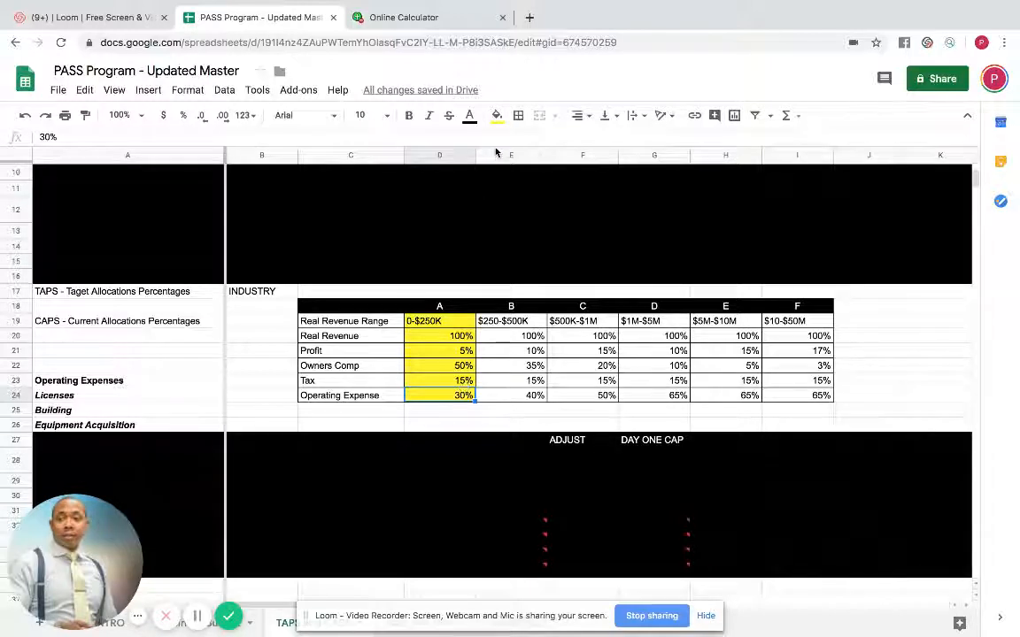
{"action": "left_click", "coordinate": [404, 18]}
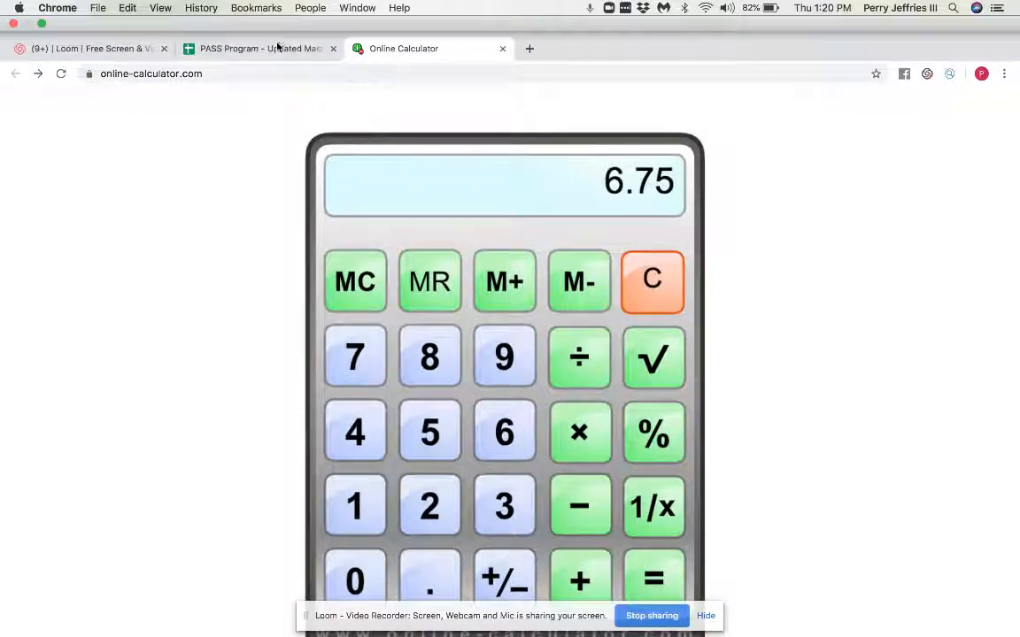
{"action": "left_click", "coordinate": [259, 48]}
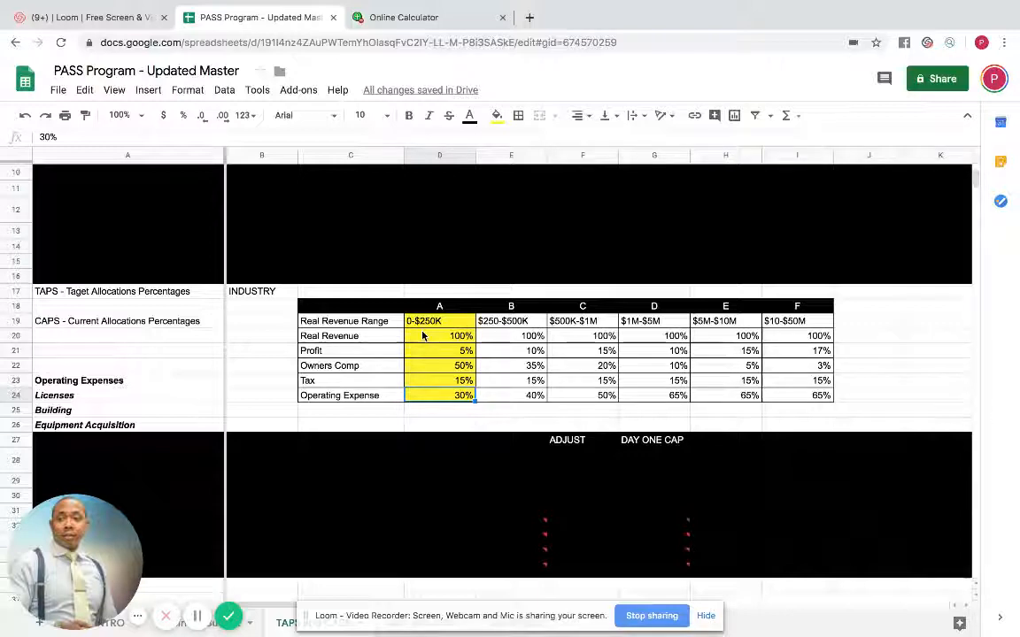
{"action": "scroll", "scroll_direction": "down", "scroll_amount": 3}
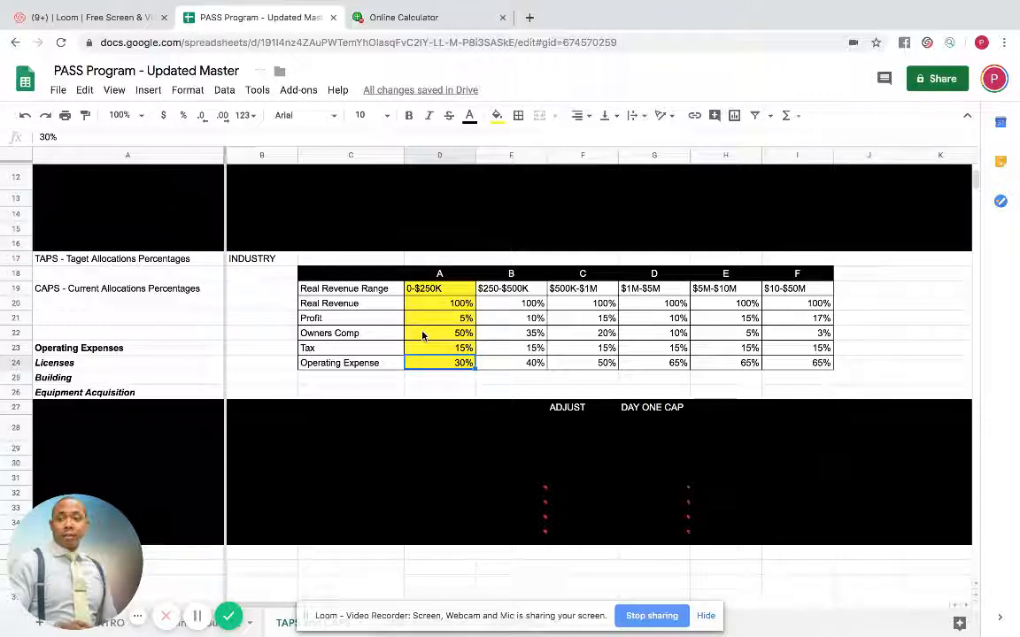
{"action": "mouse_move", "coordinate": [503, 584]}
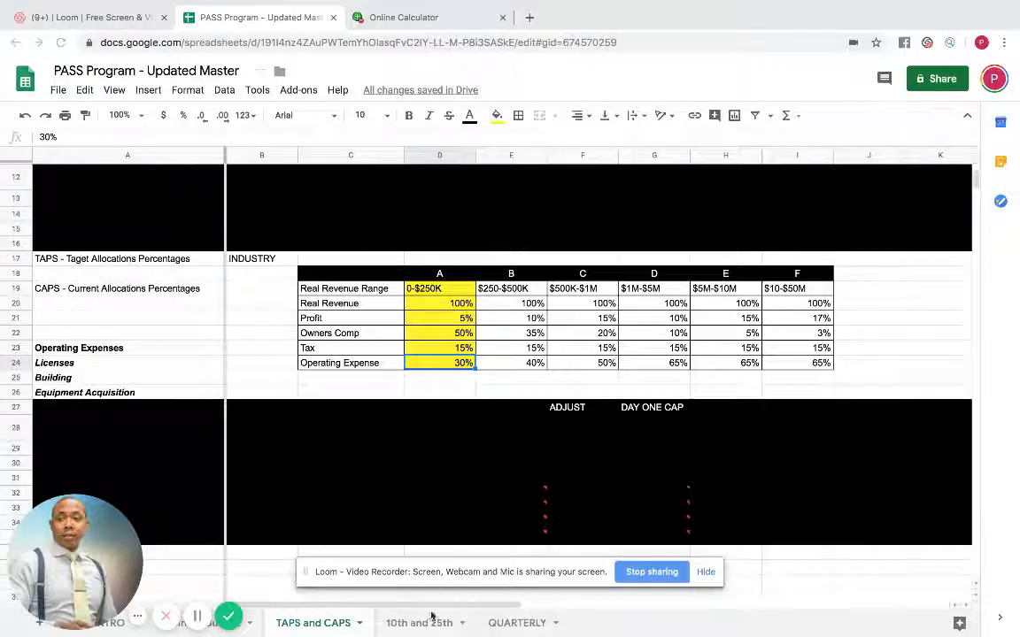
- Enter $2,200 in the 10th Income Account cell and the 15% tax share in the 10TH column
{"action": "left_click", "coordinate": [420, 623]}
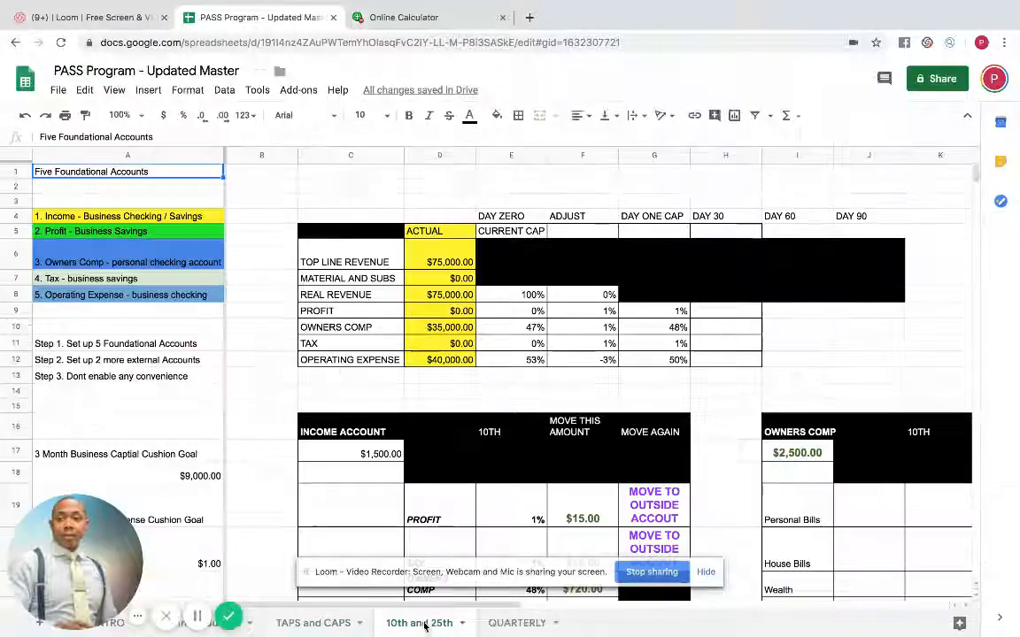
{"action": "scroll", "scroll_direction": "down", "scroll_amount": 3}
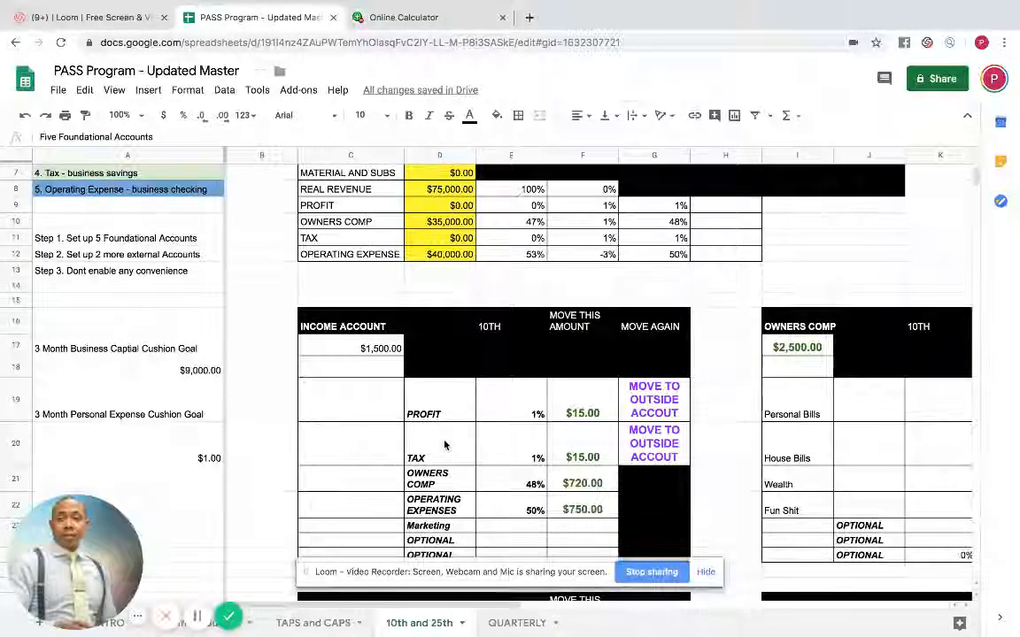
{"action": "scroll", "scroll_direction": "down", "scroll_amount": 3}
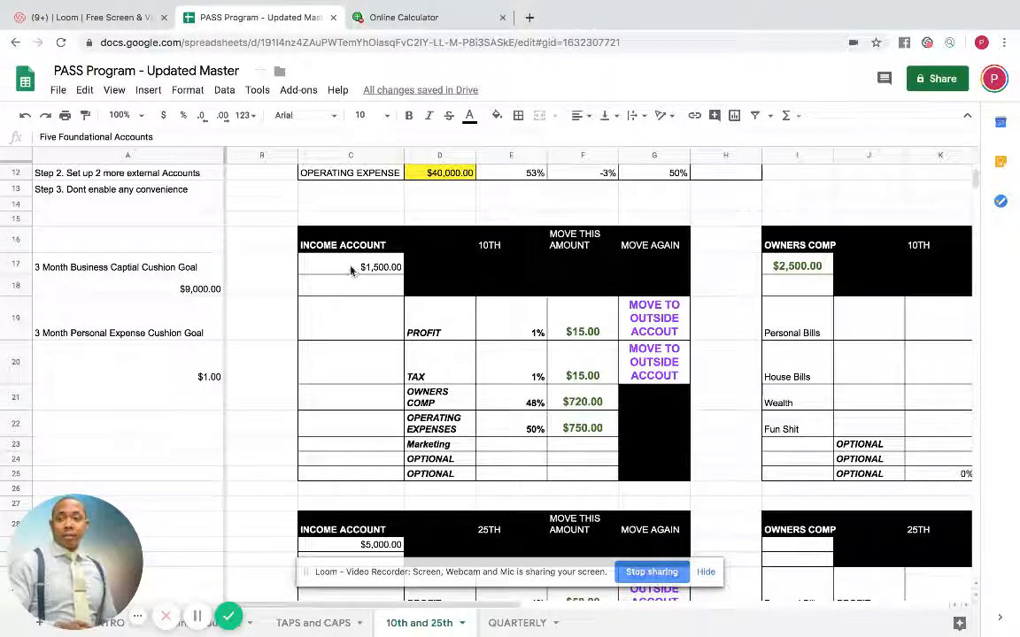
{"action": "left_click", "coordinate": [351, 266]}
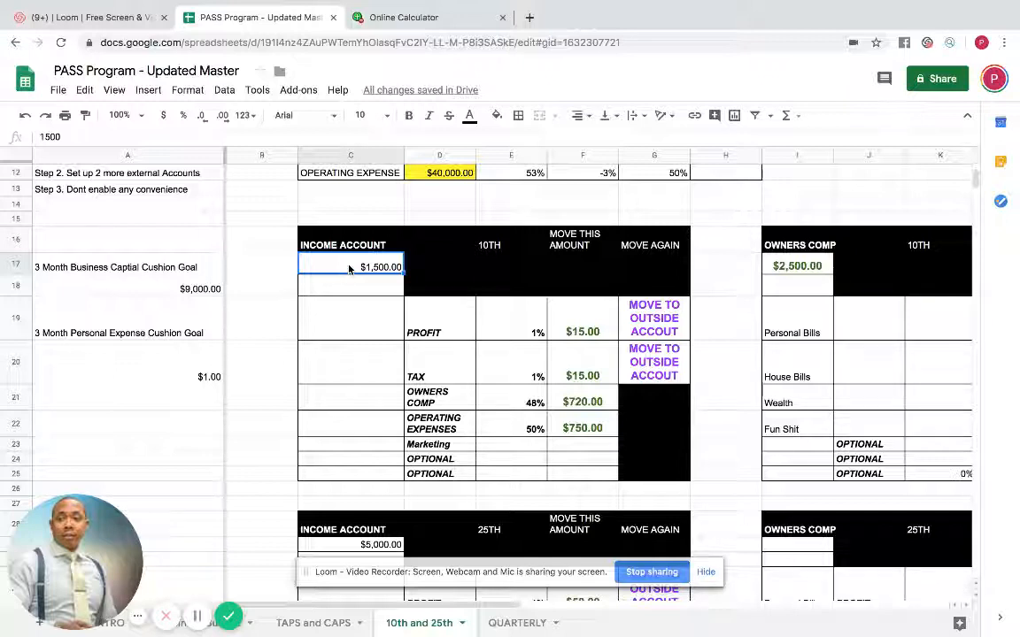
{"action": "type", "text": "2200"}
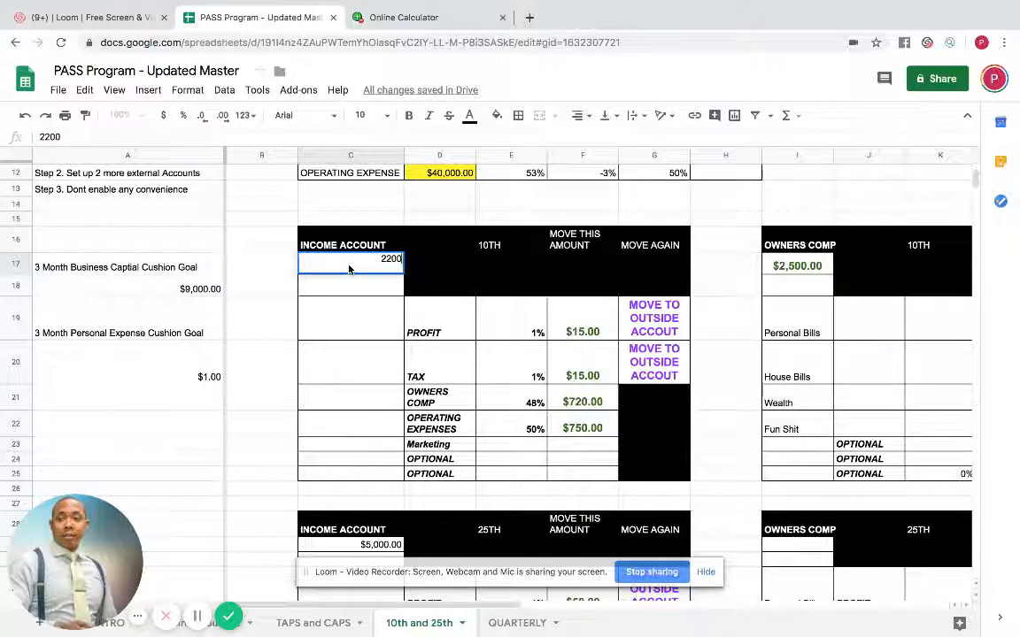
{"action": "mouse_move", "coordinate": [340, 296]}
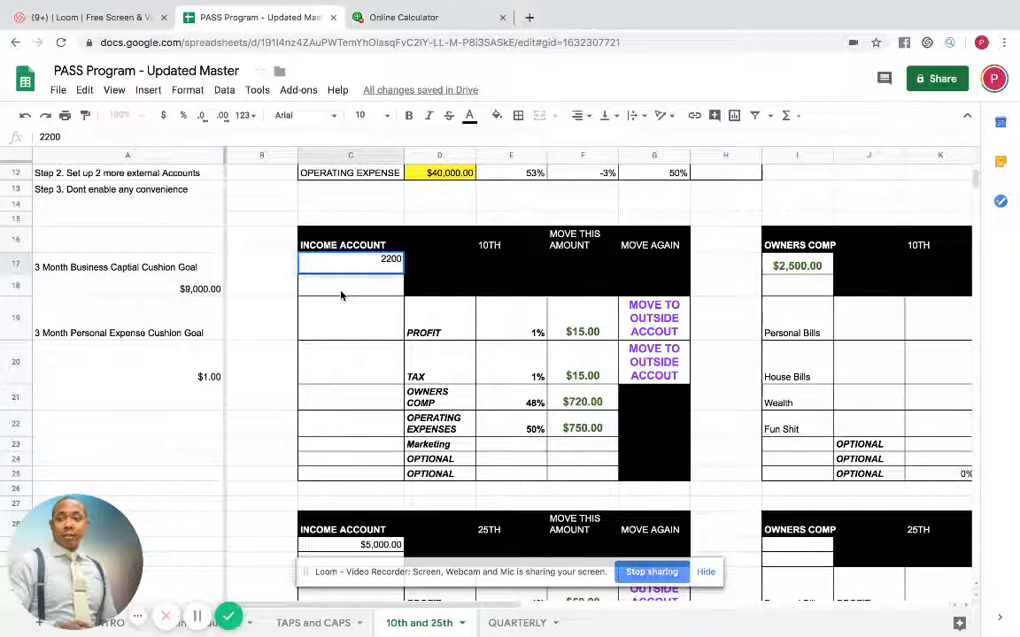
{"action": "key", "text": "Return"}
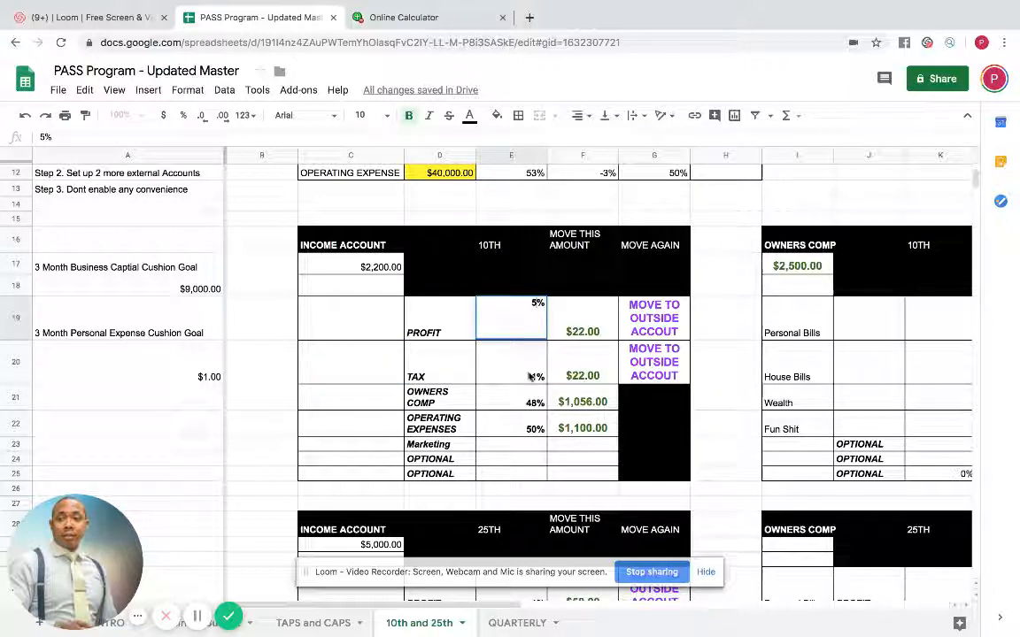
{"action": "type", "text": "15%"}
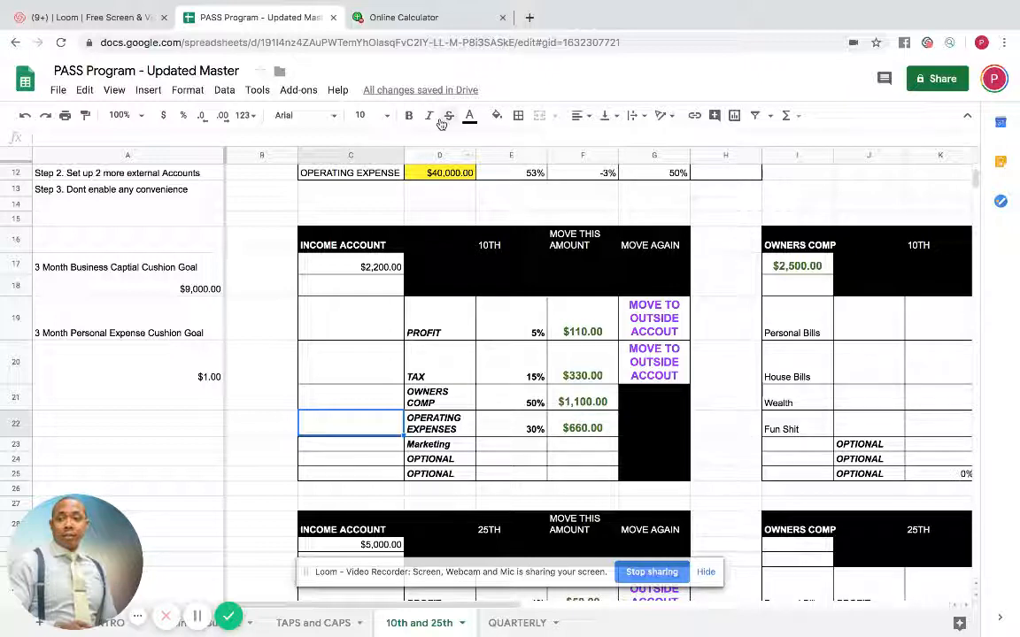
{"action": "mouse_move", "coordinate": [352, 605]}
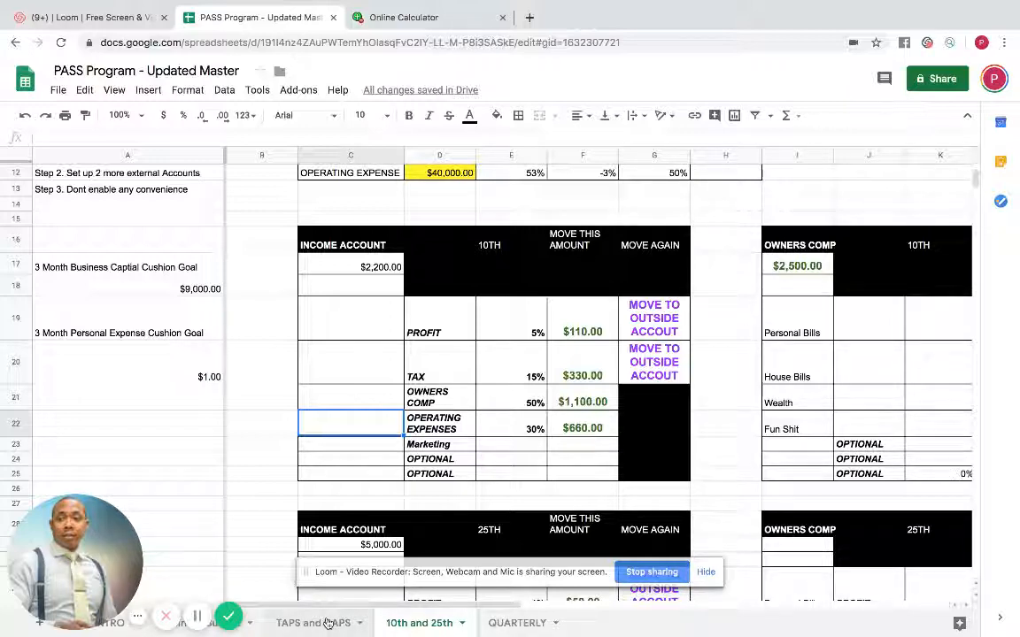
- Redo 2,700 × 12 = 32,400, divide by 0.5 for 64,800, then return to the allocation table
{"action": "left_click", "coordinate": [312, 623]}
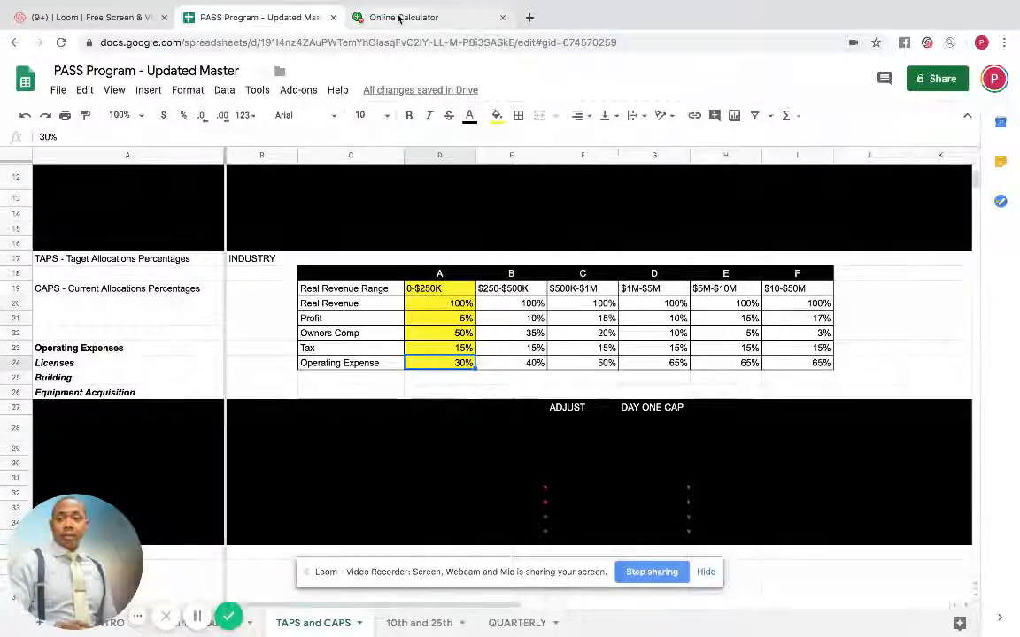
{"action": "left_click", "coordinate": [403, 17]}
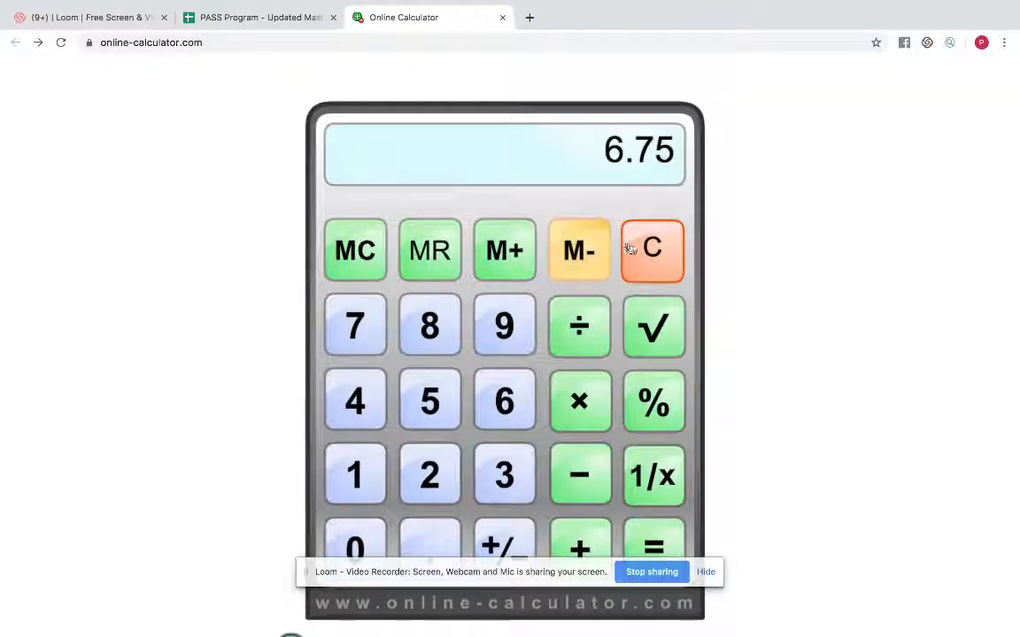
{"action": "left_click", "coordinate": [428, 475]}
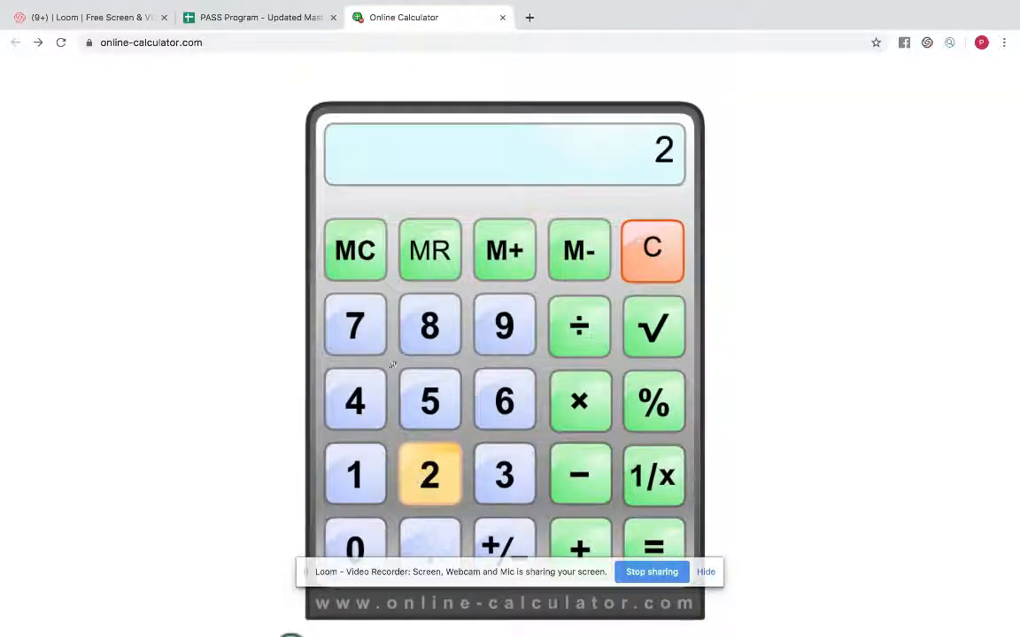
{"action": "left_click", "coordinate": [354, 549]}
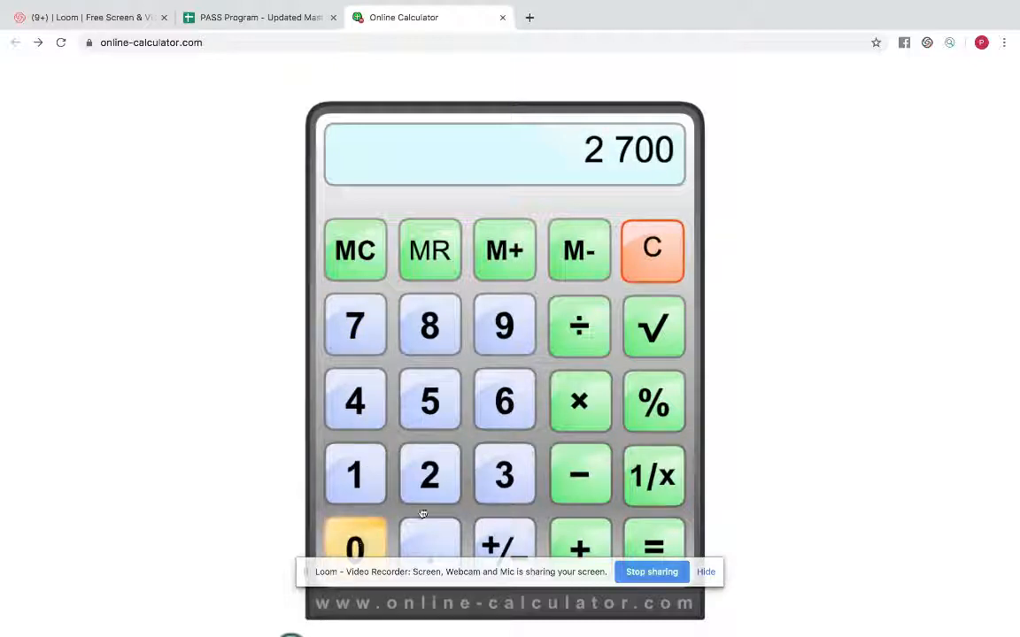
{"action": "left_click", "coordinate": [354, 475]}
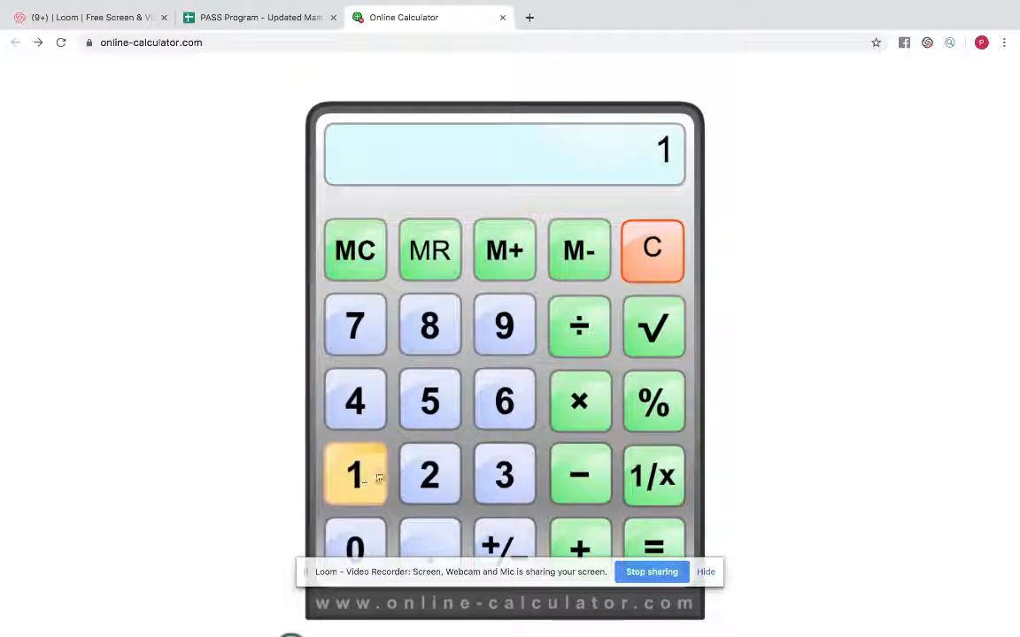
{"action": "left_click", "coordinate": [653, 545]}
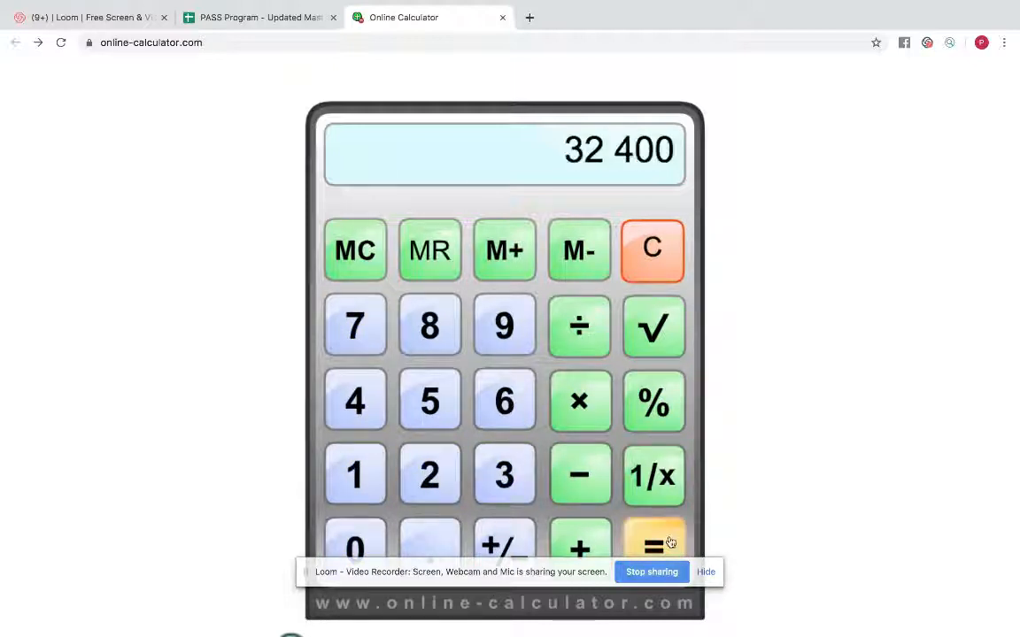
{"action": "left_click", "coordinate": [579, 326]}
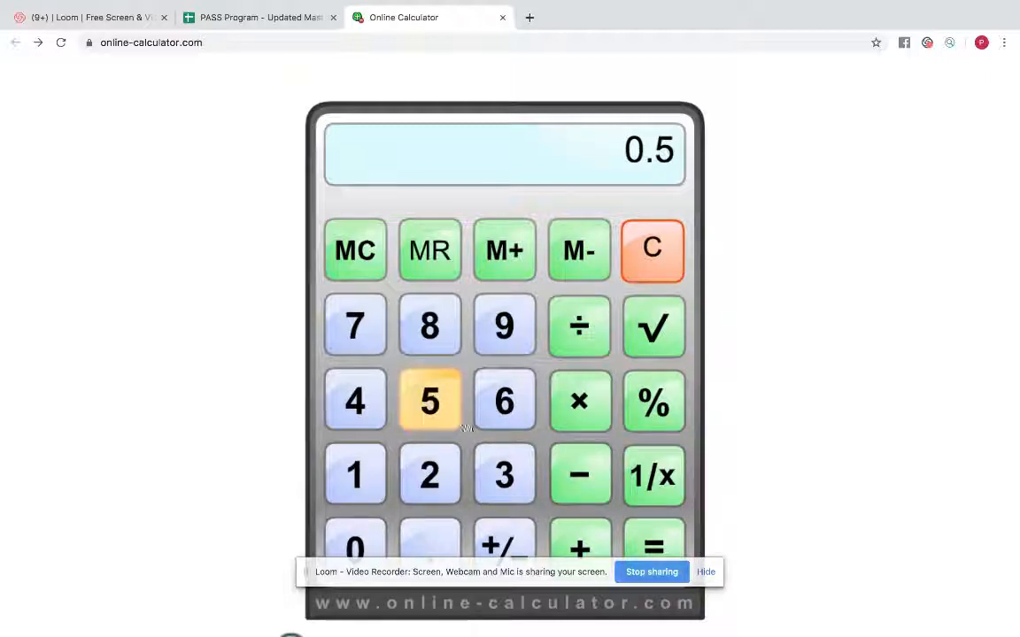
{"action": "left_click", "coordinate": [653, 549]}
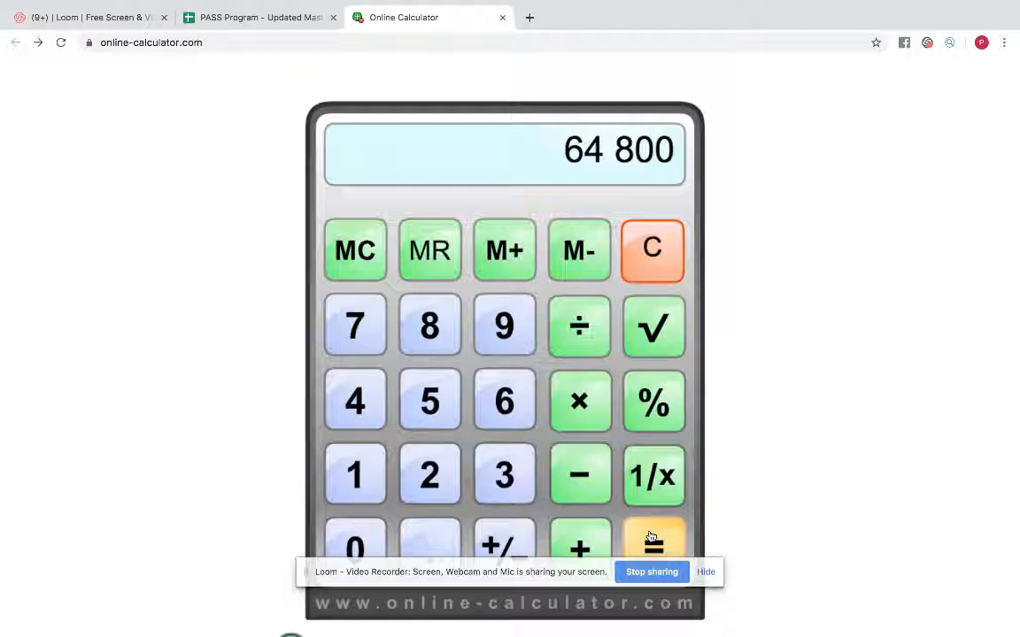
{"action": "mouse_move", "coordinate": [637, 515]}
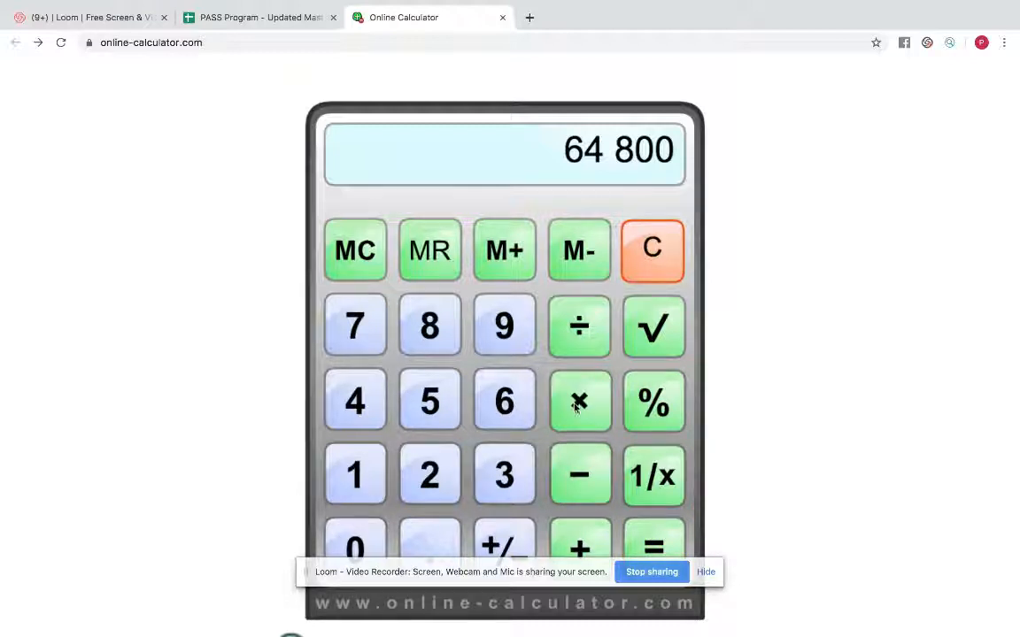
{"action": "left_click", "coordinate": [258, 18]}
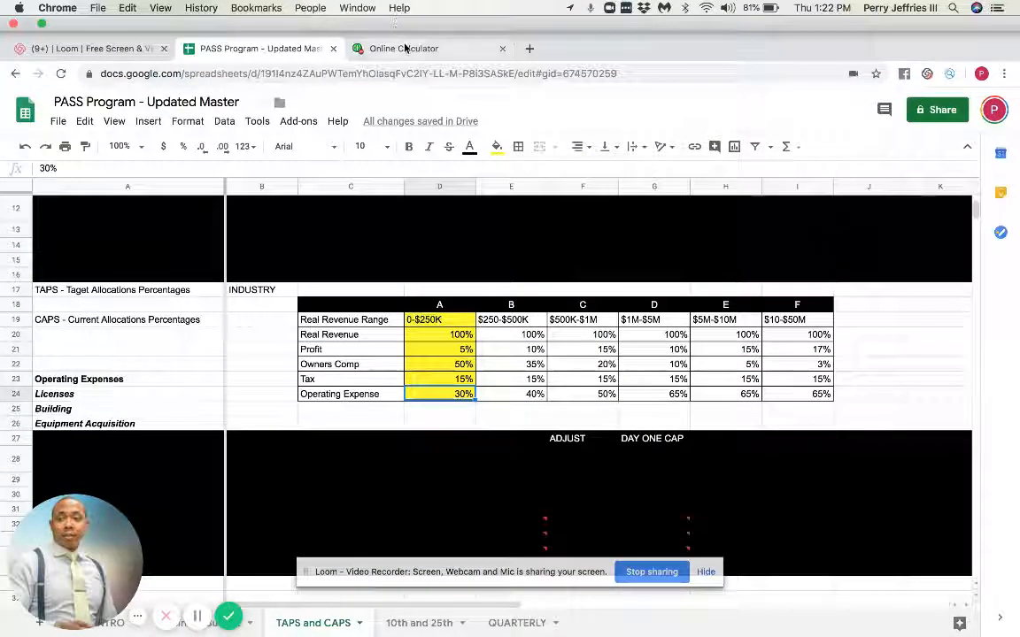
- Compute 64,800 × 0.3 ÷ 12 = 1,620 on the calculator, then return to the PASS Program sheet
{"action": "left_click", "coordinate": [403, 48]}
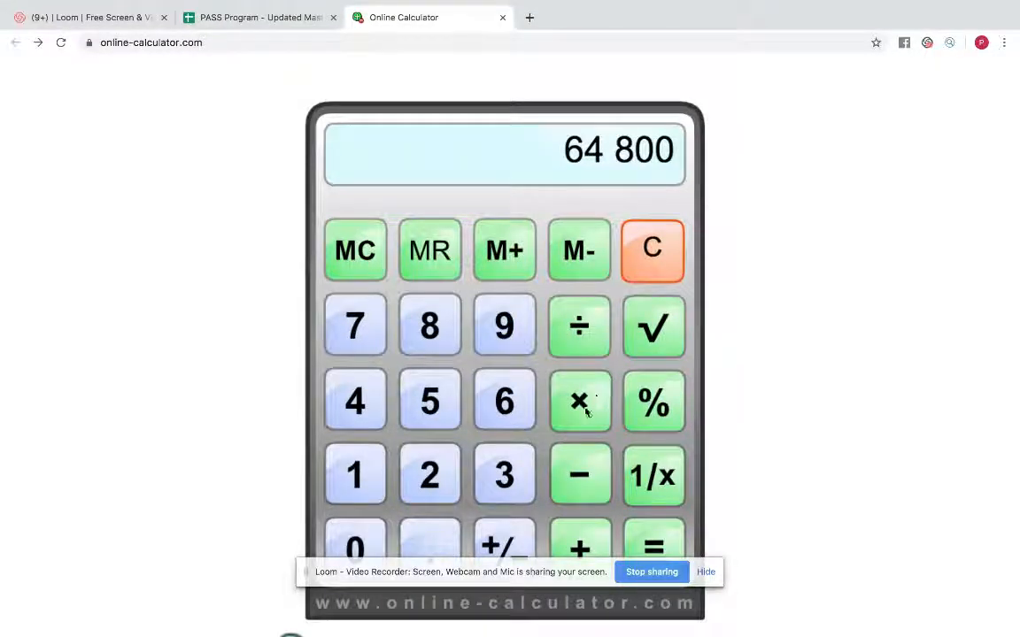
{"action": "left_click", "coordinate": [652, 251]}
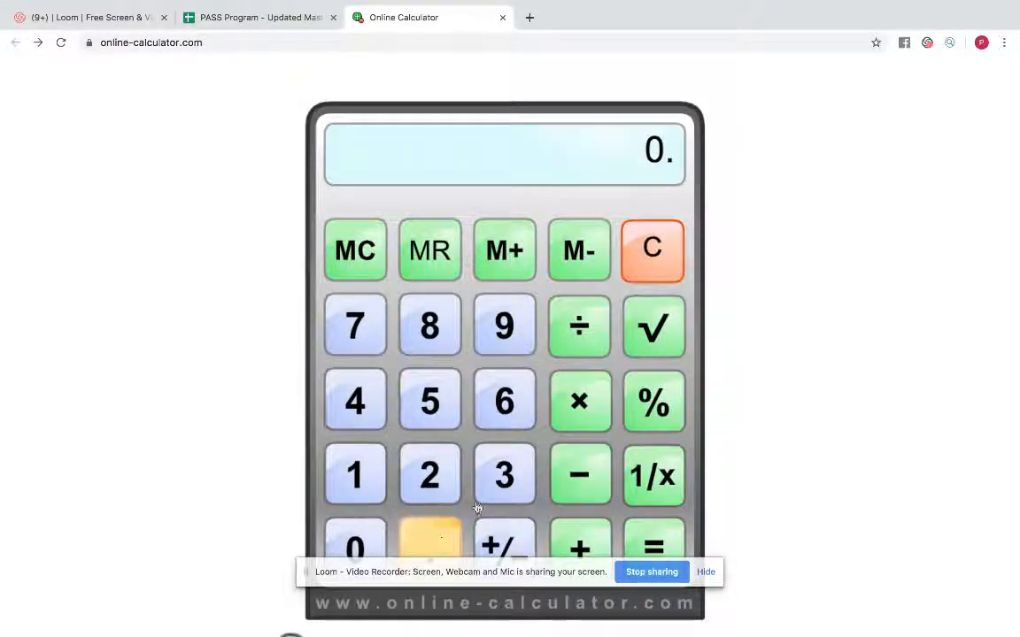
{"action": "left_click", "coordinate": [503, 474]}
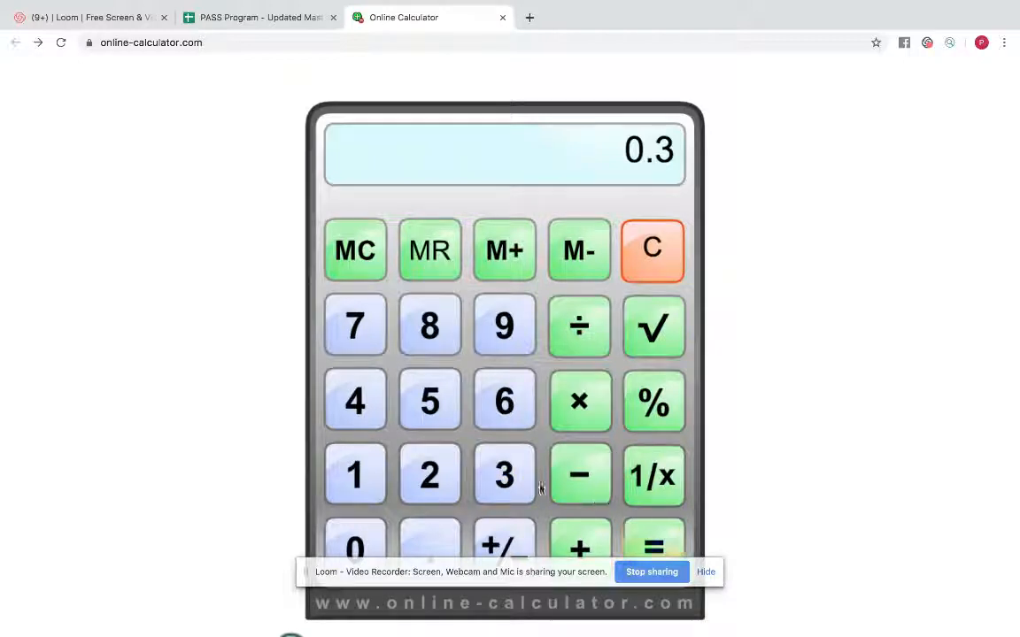
{"action": "left_click", "coordinate": [652, 545]}
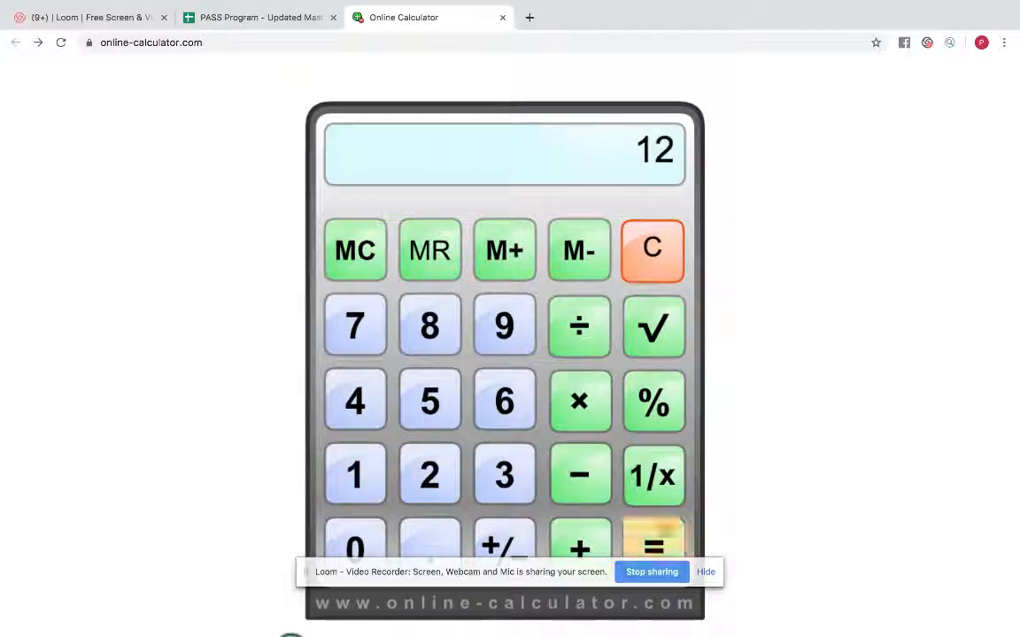
{"action": "left_click", "coordinate": [653, 540]}
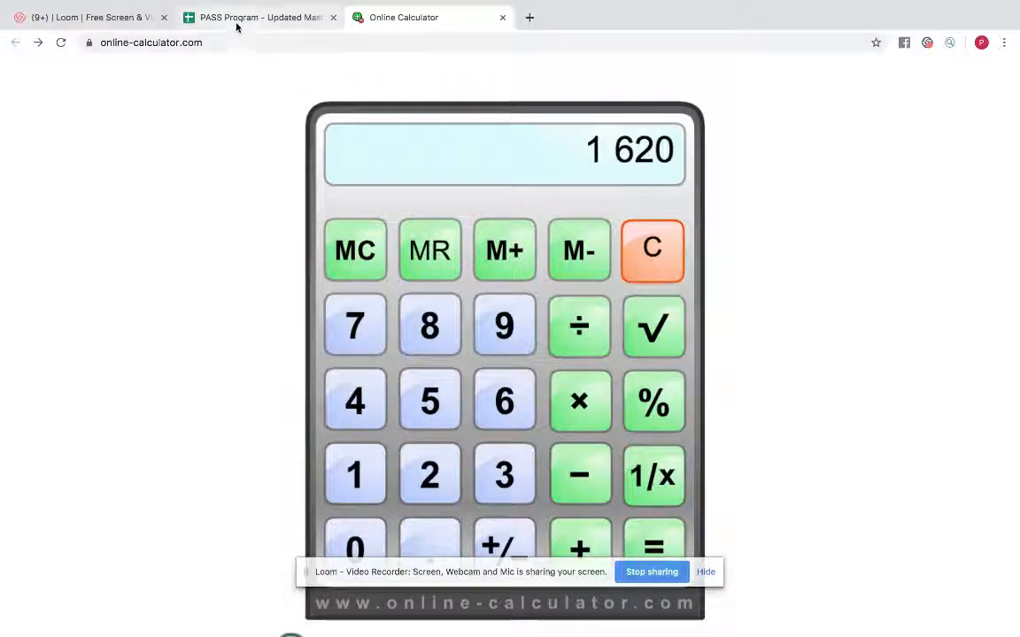
{"action": "left_click", "coordinate": [257, 18]}
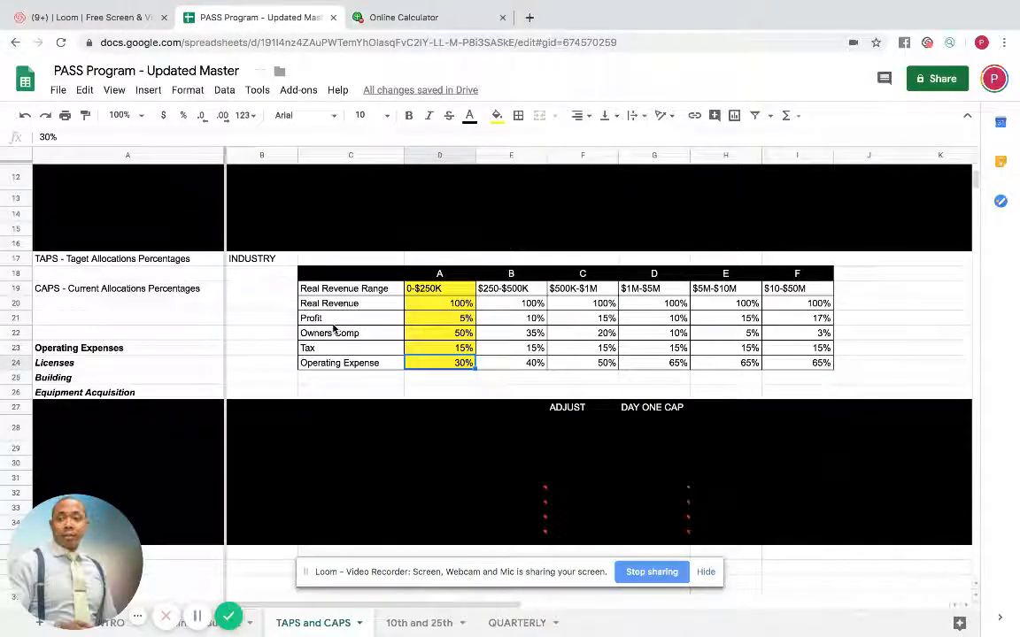